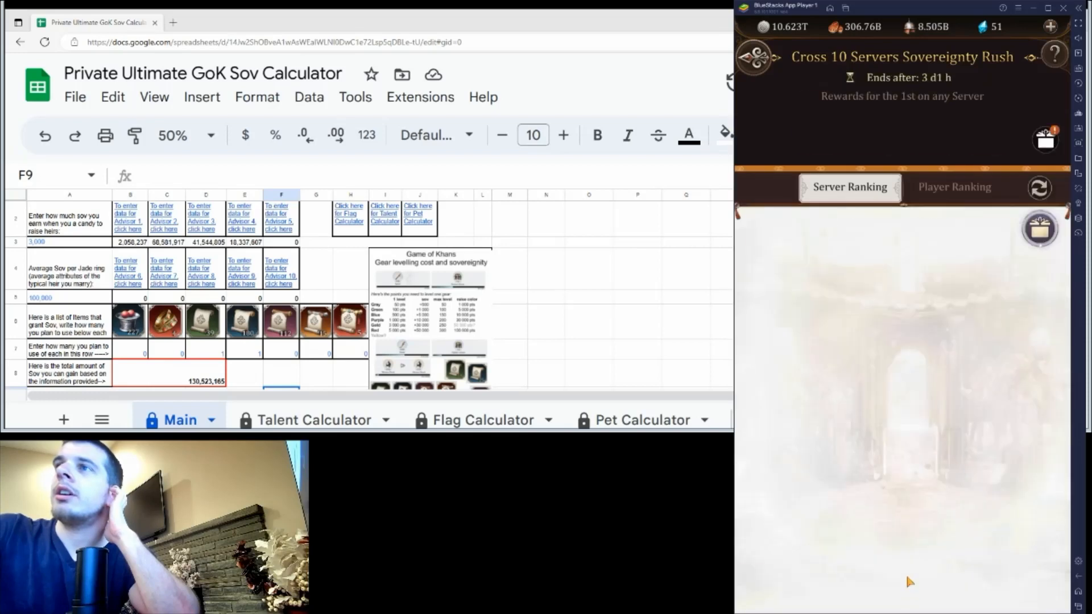
# - Go to the Horde Battle Draft screen showing the finished 5.651M-elite draft
pyautogui.click(953, 187)
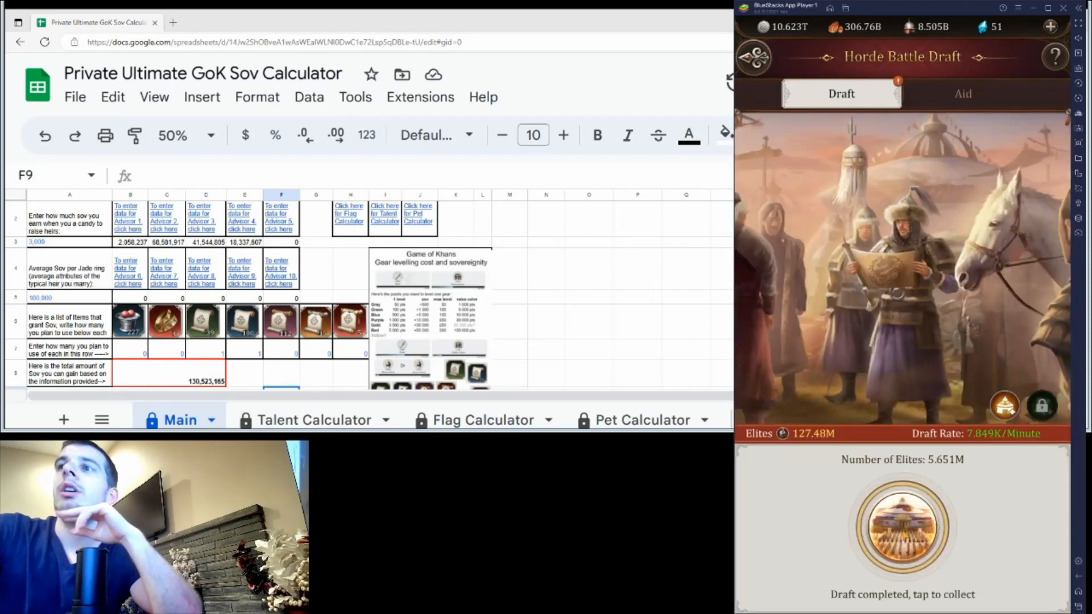
# - Collect the drafted elites, start a new 12-hour draft and request horde Aid Drafting
pyautogui.click(900, 523)
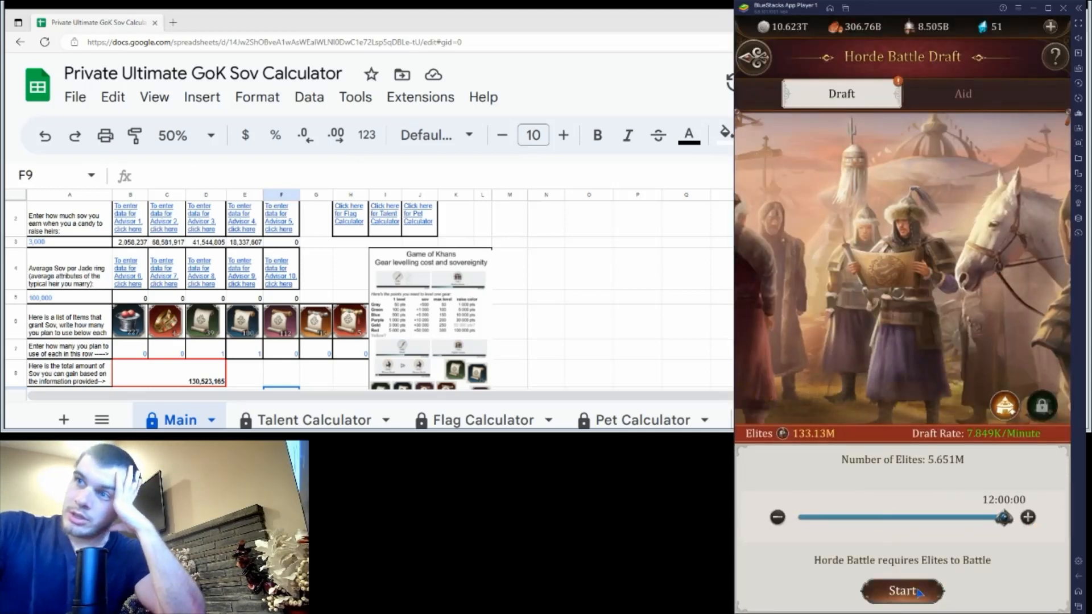
pyautogui.click(901, 590)
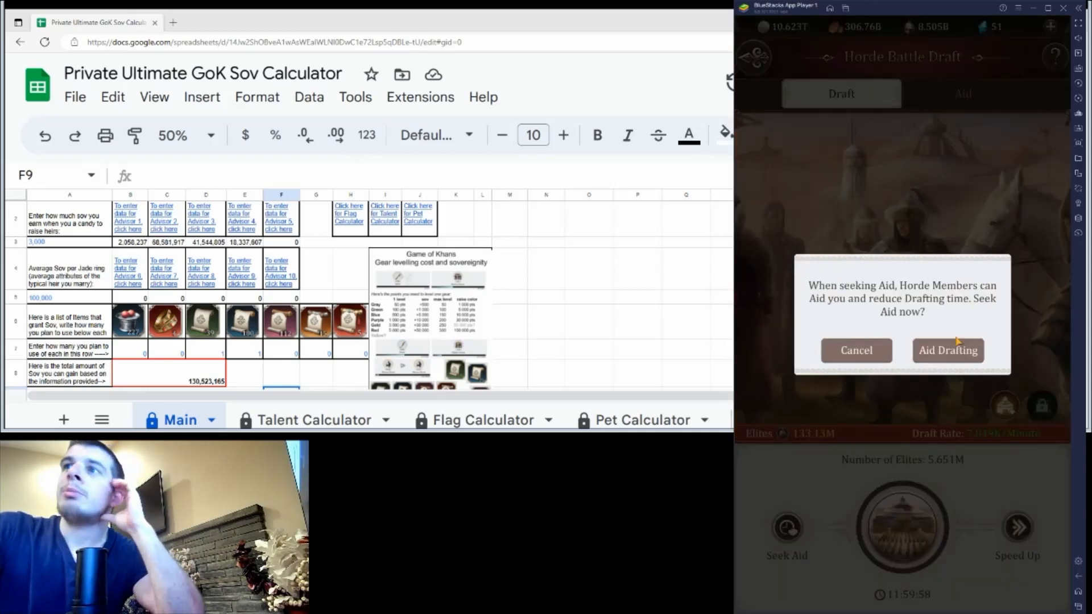
pyautogui.click(947, 350)
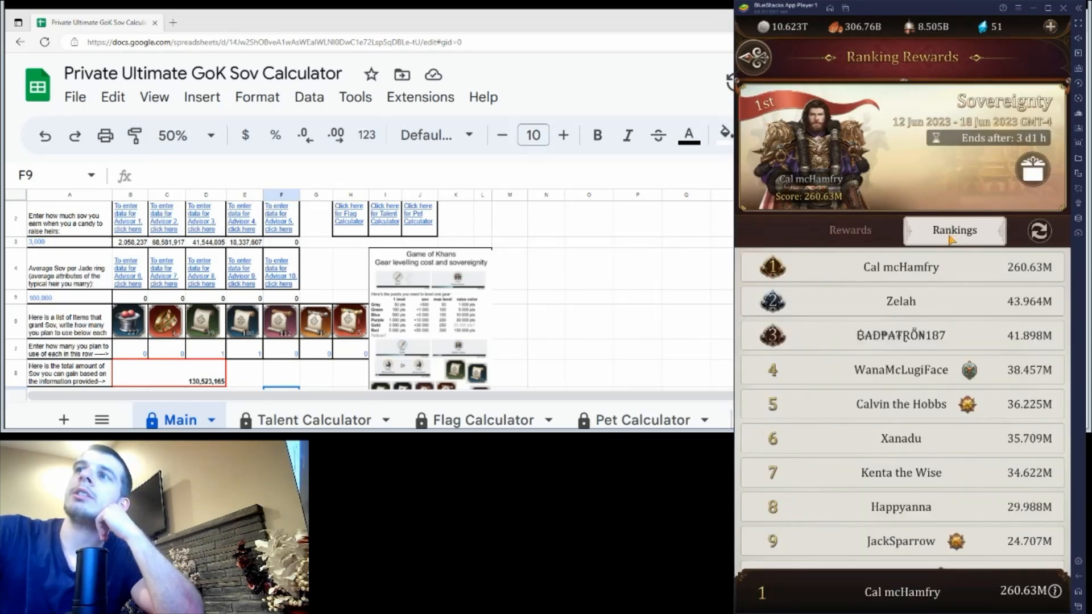
# - Scroll down through the event Sovereignty rankings list led by Cal mcHamfry at 260.63M
pyautogui.scroll(-3)
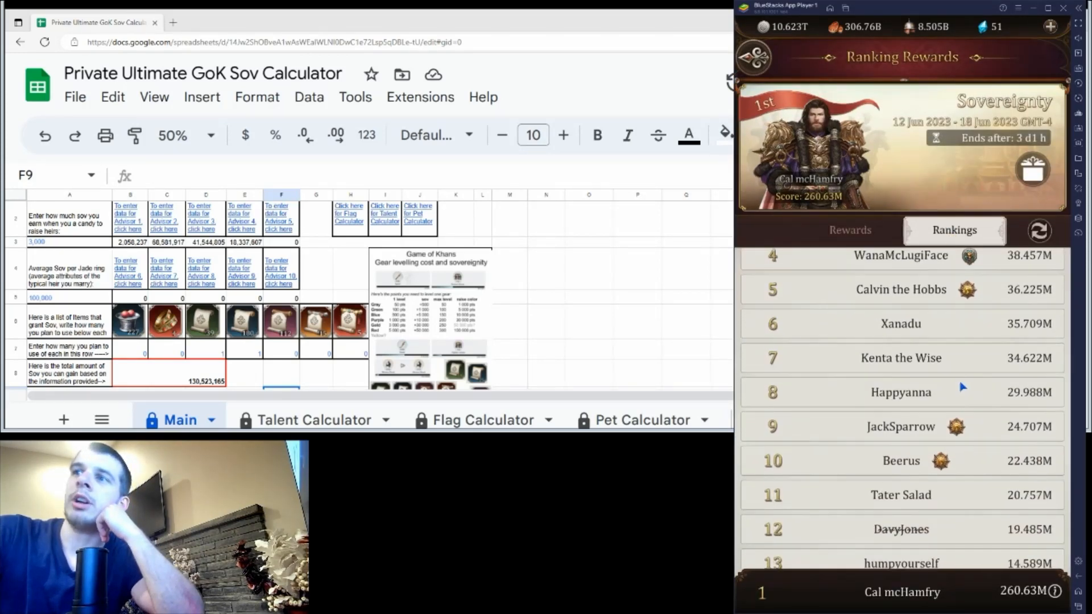
pyautogui.scroll(-3)
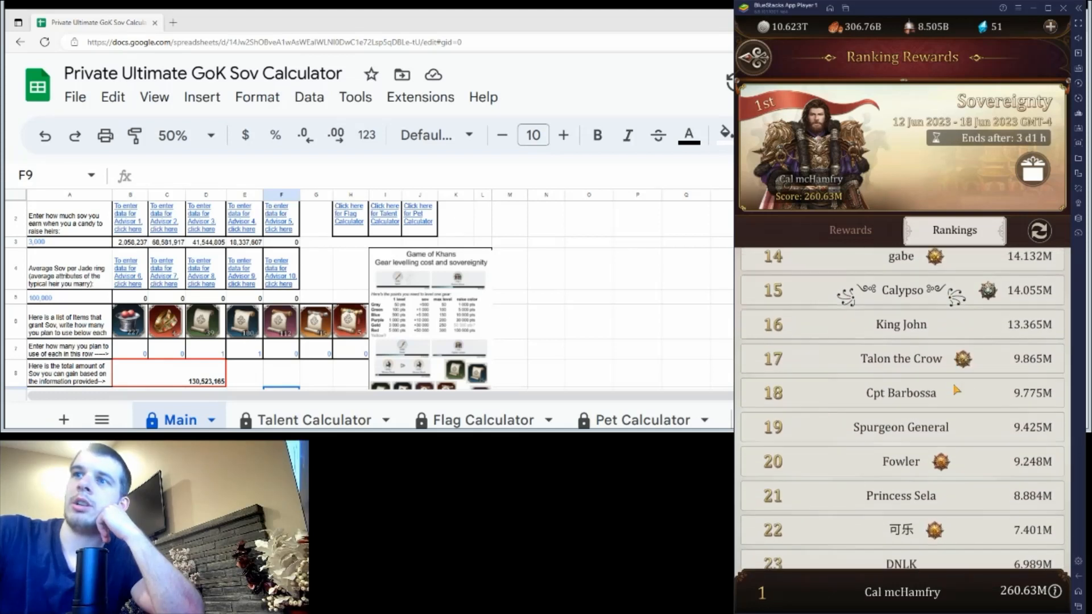
pyautogui.scroll(-3)
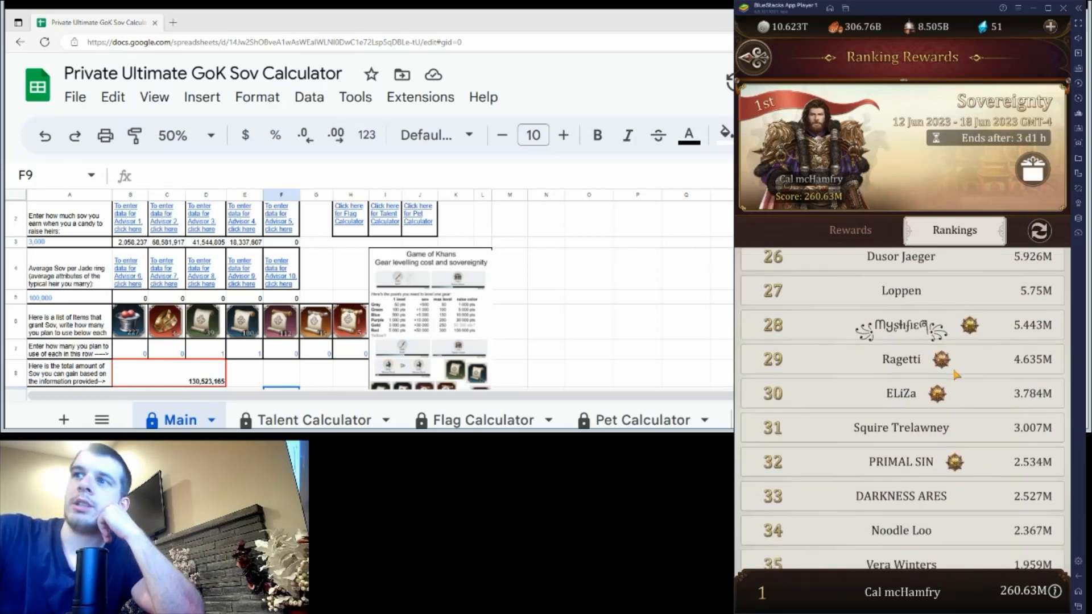
pyautogui.scroll(-3)
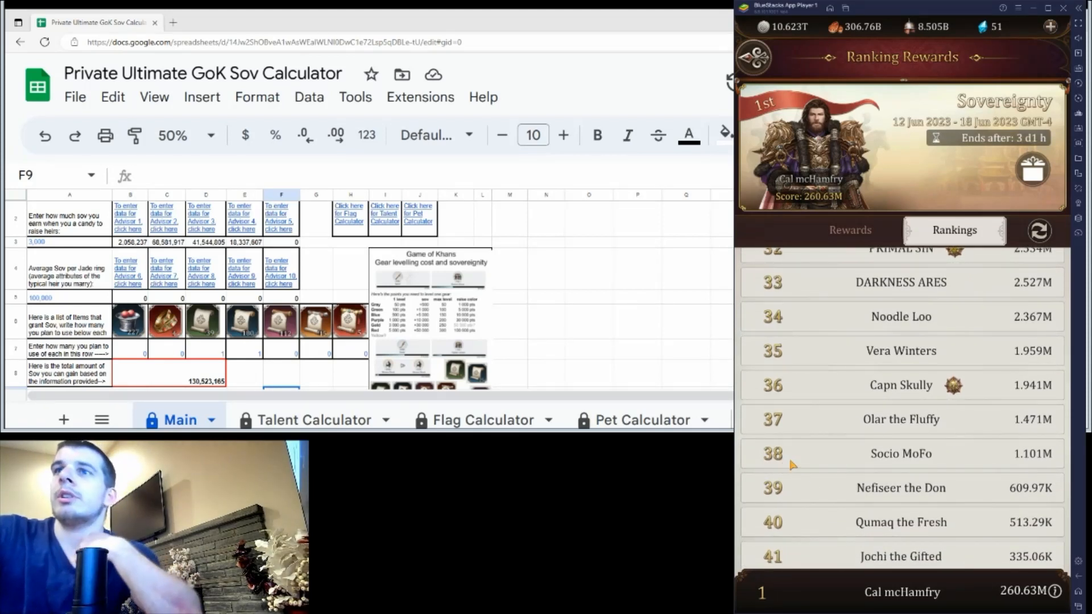
pyautogui.scroll(-3)
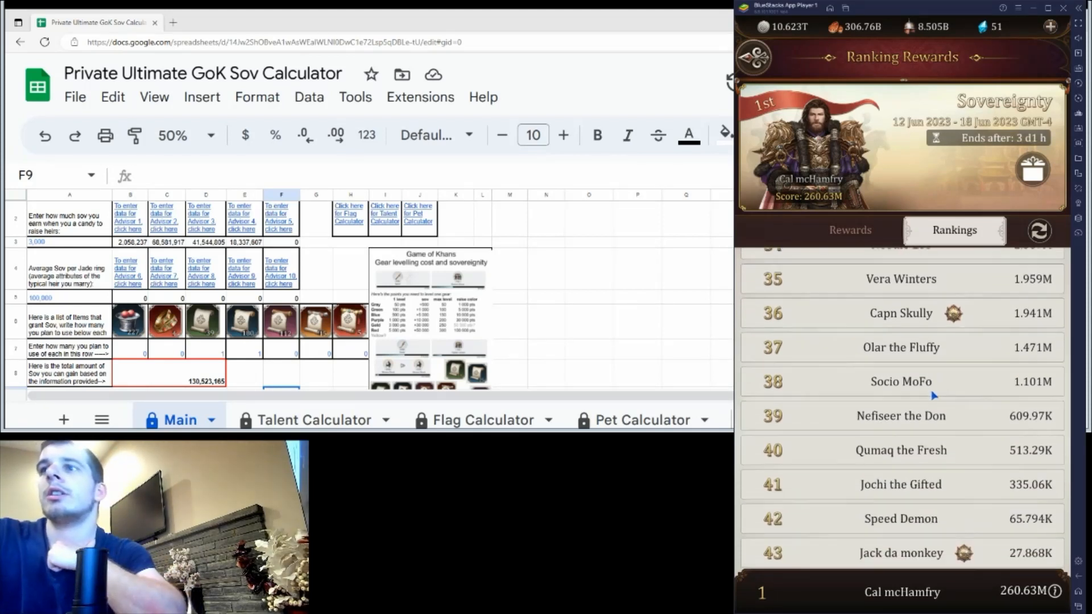
pyautogui.scroll(-3)
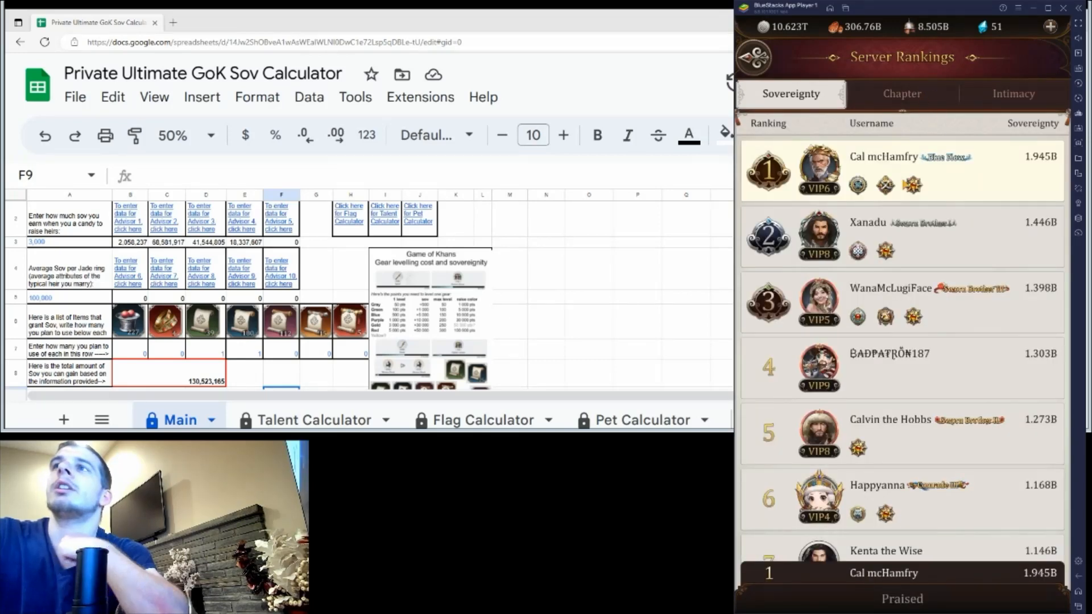
# - Browse the server Sovereignty rankings past rank 20 and back up to Cal mcHamfry at 1.945B
pyautogui.scroll(-3)
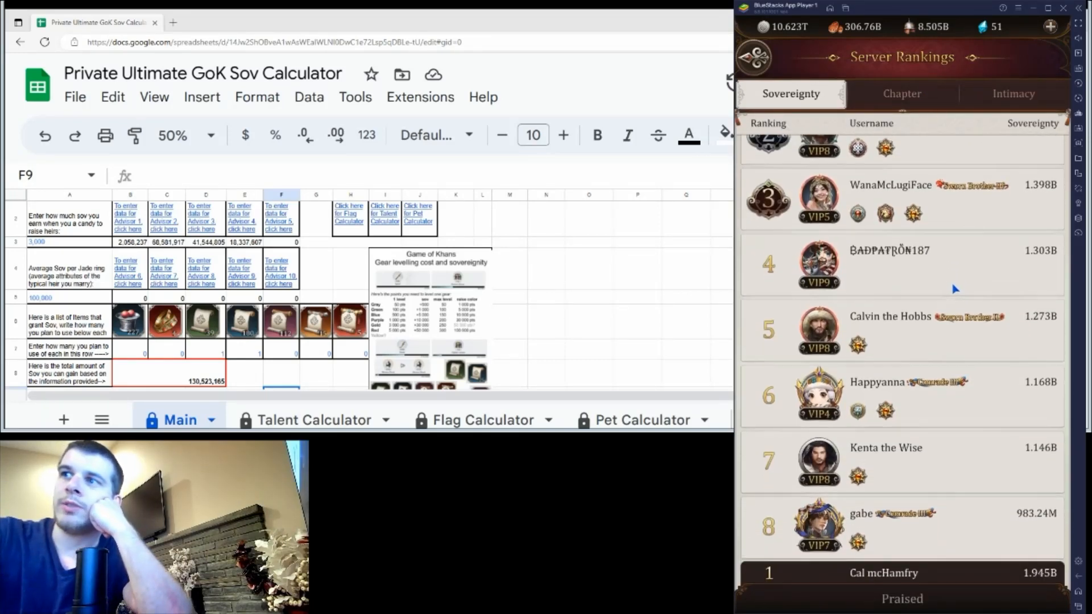
pyautogui.scroll(3)
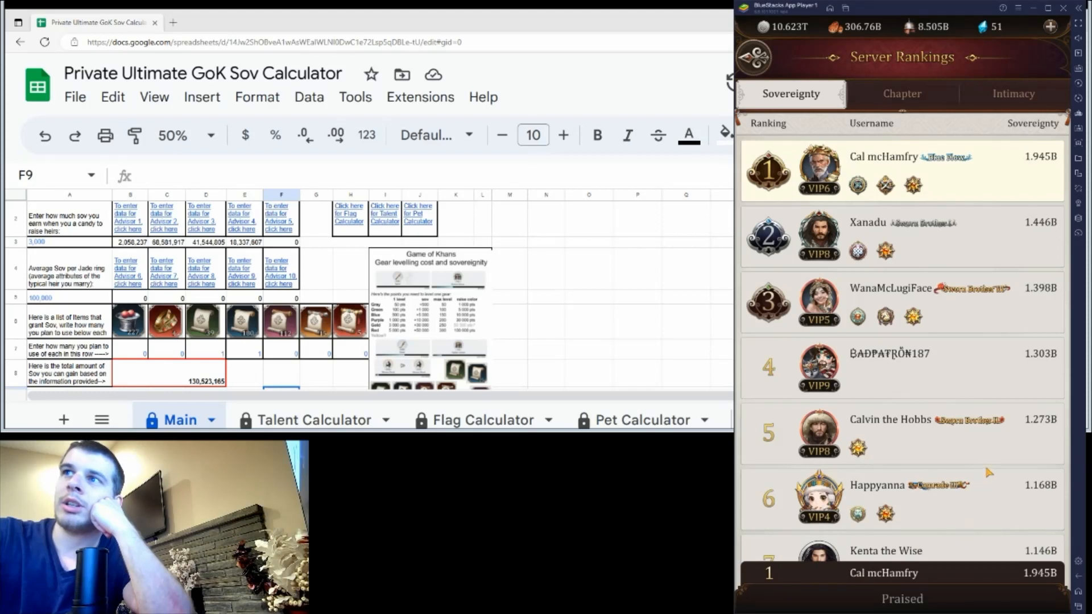
pyautogui.scroll(-3)
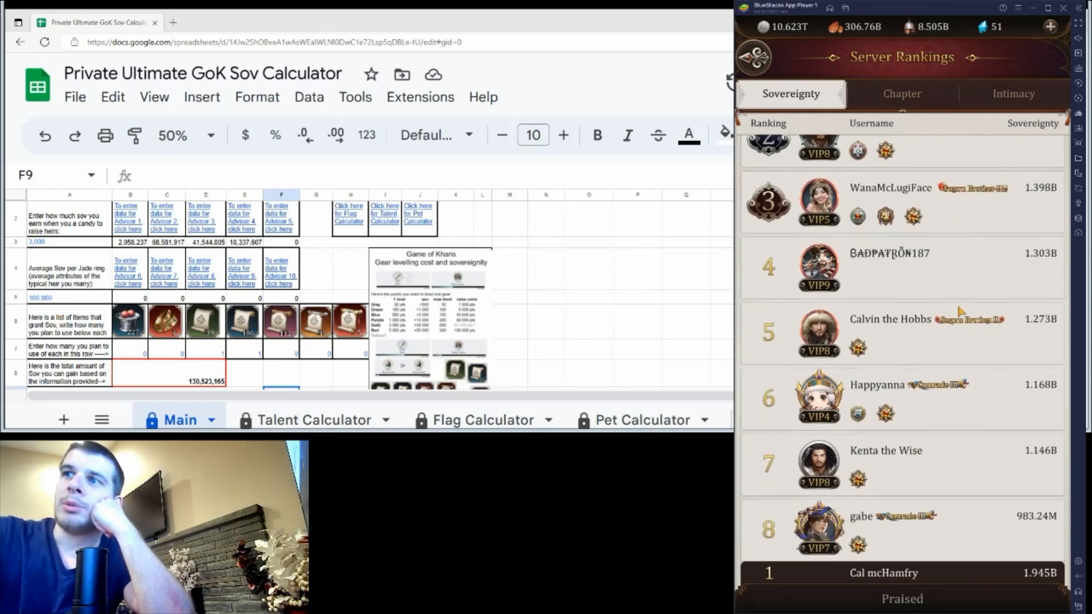
pyautogui.scroll(-3)
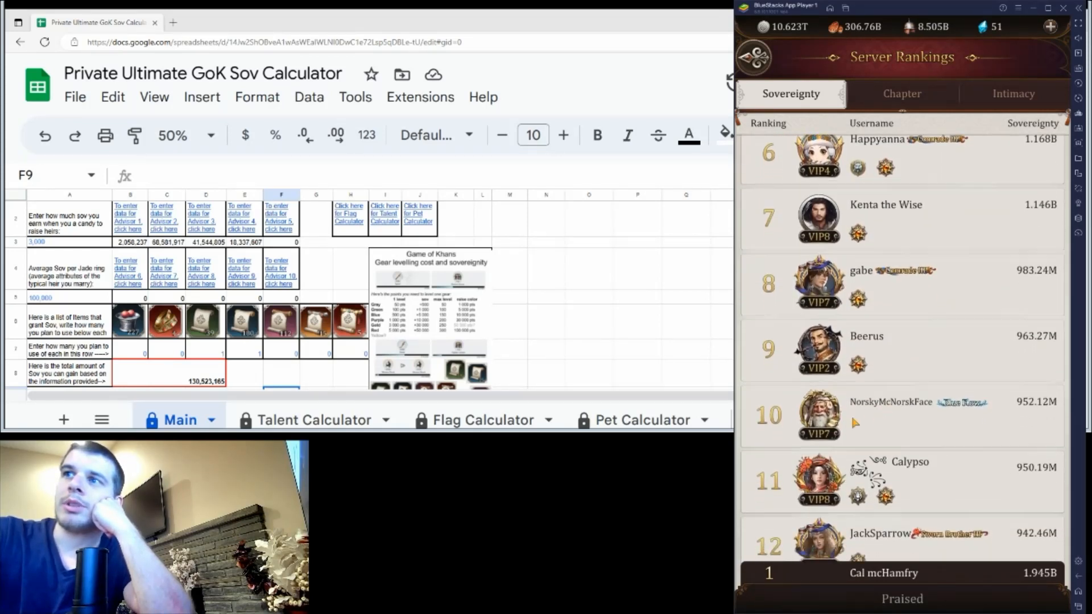
pyautogui.scroll(-3)
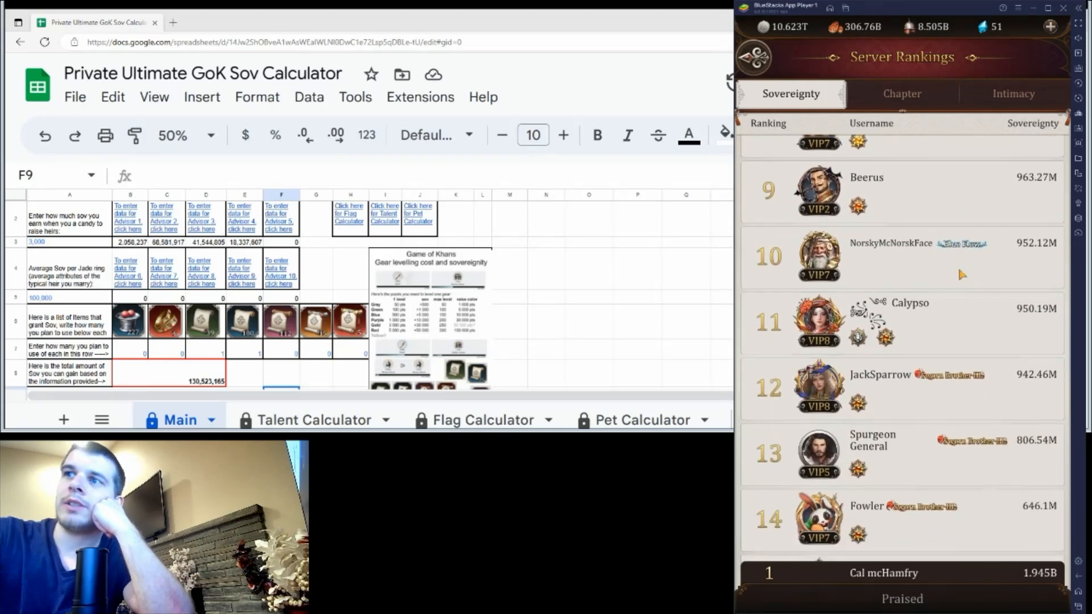
pyautogui.scroll(-3)
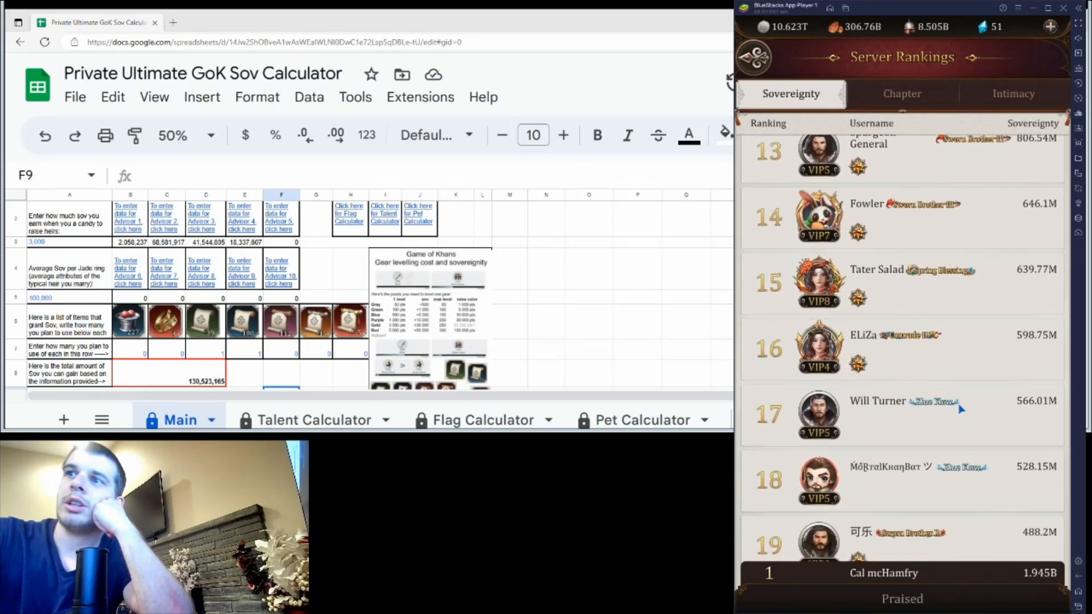
pyautogui.scroll(-3)
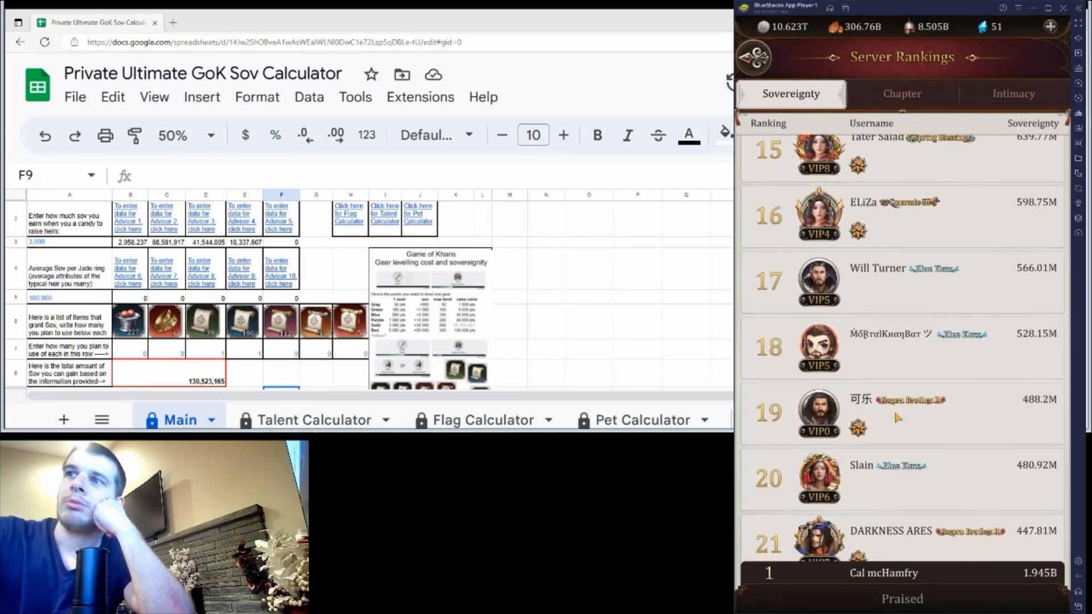
pyautogui.scroll(3)
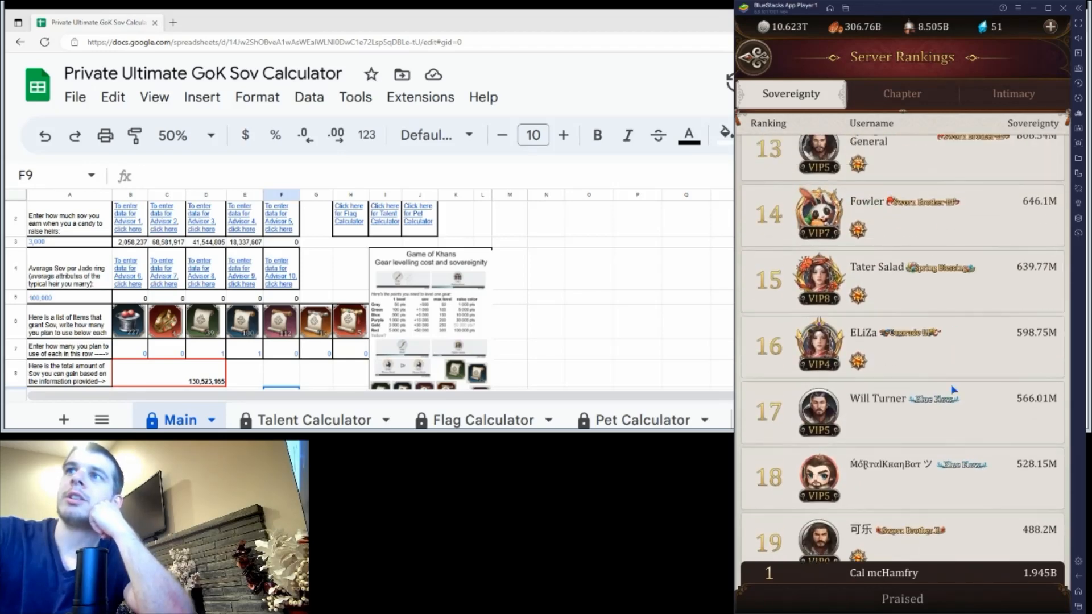
pyautogui.scroll(3)
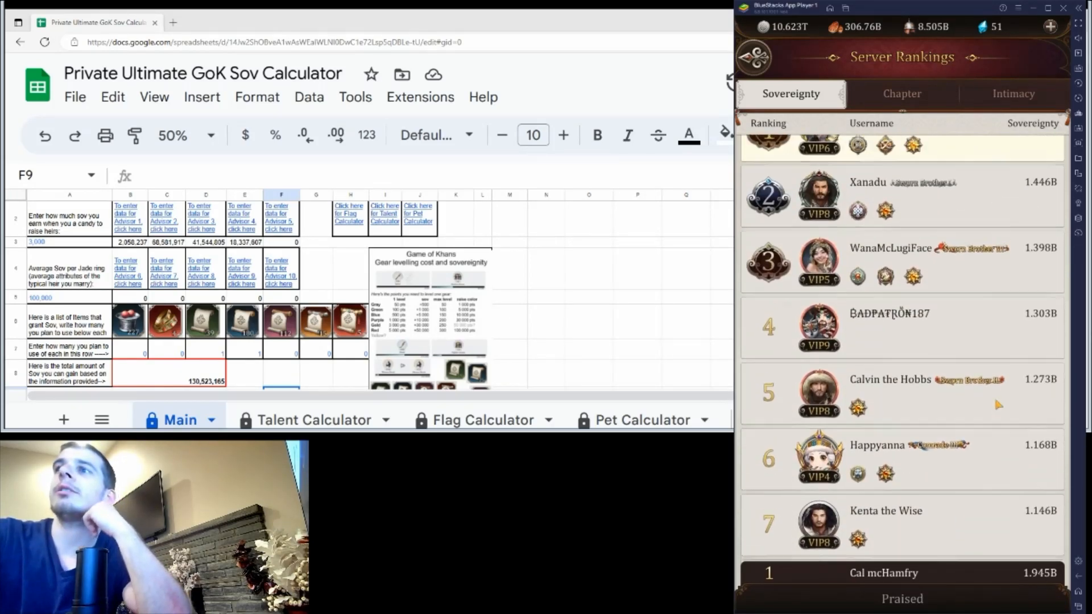
pyautogui.scroll(3)
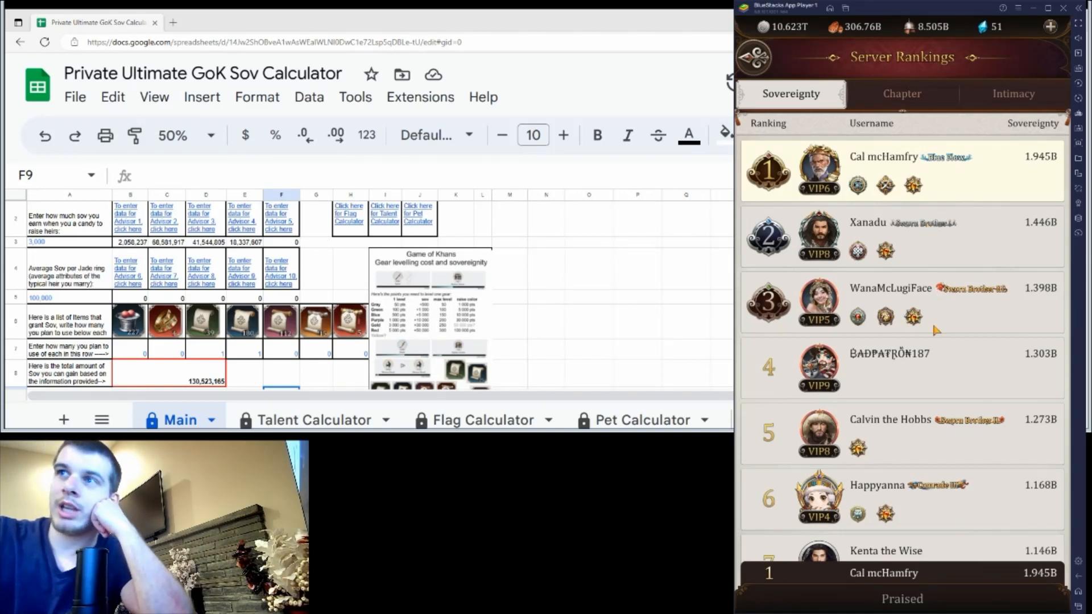
pyautogui.moveTo(957, 376)
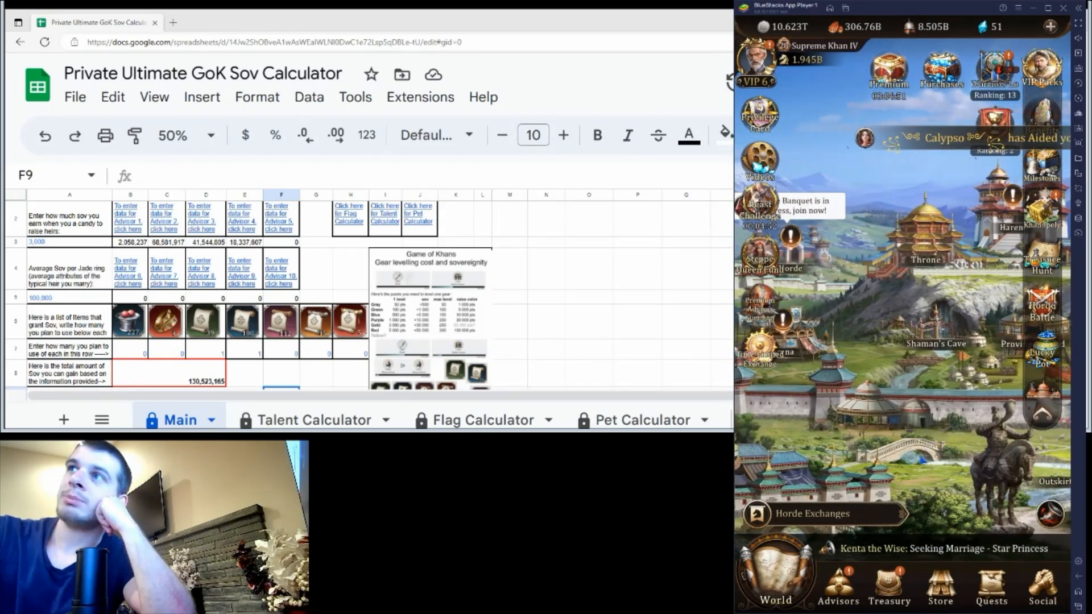
# - Look through the Treasury's Advisor Items list, then return to the city overview
pyautogui.click(888, 588)
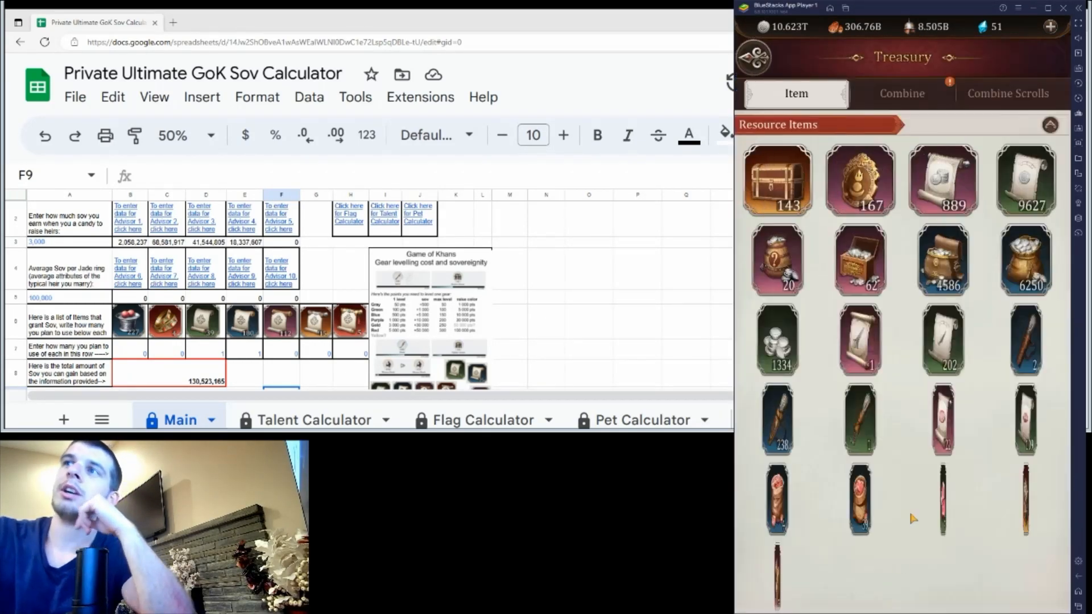
pyautogui.scroll(-3)
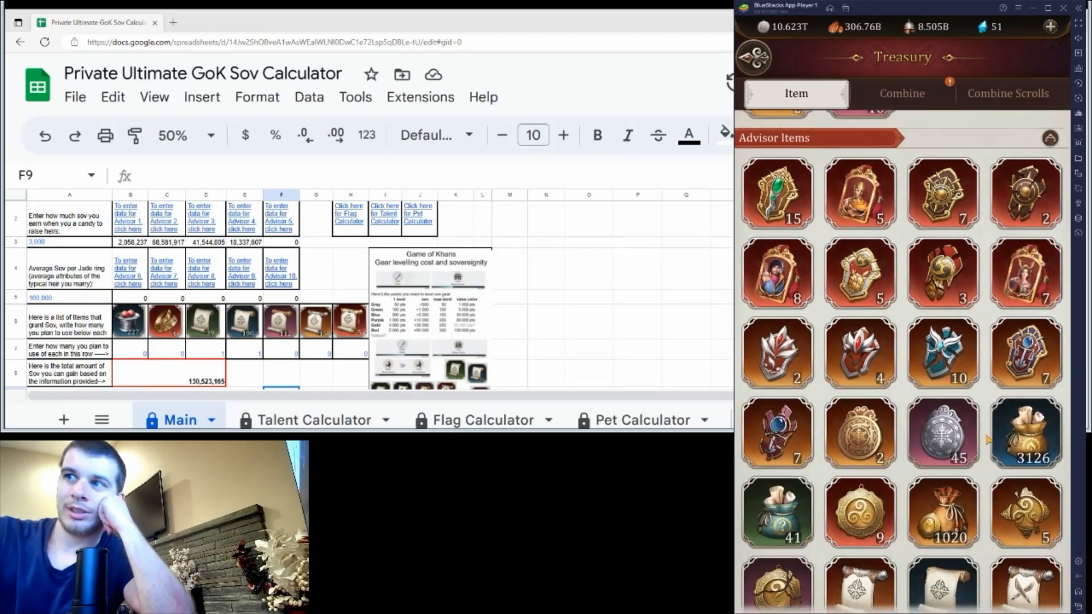
pyautogui.scroll(-3)
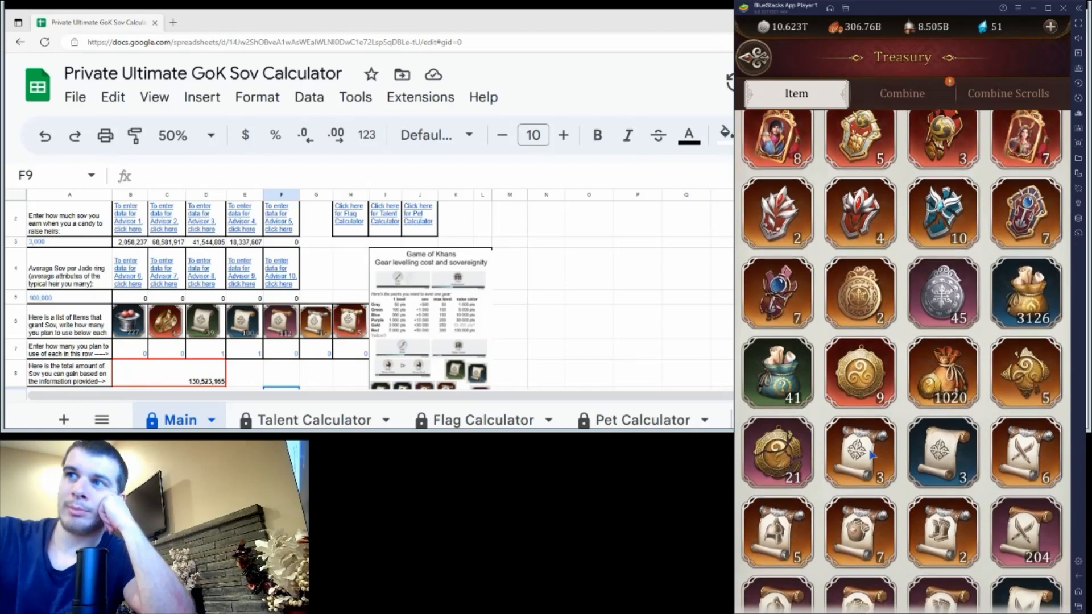
pyautogui.click(860, 452)
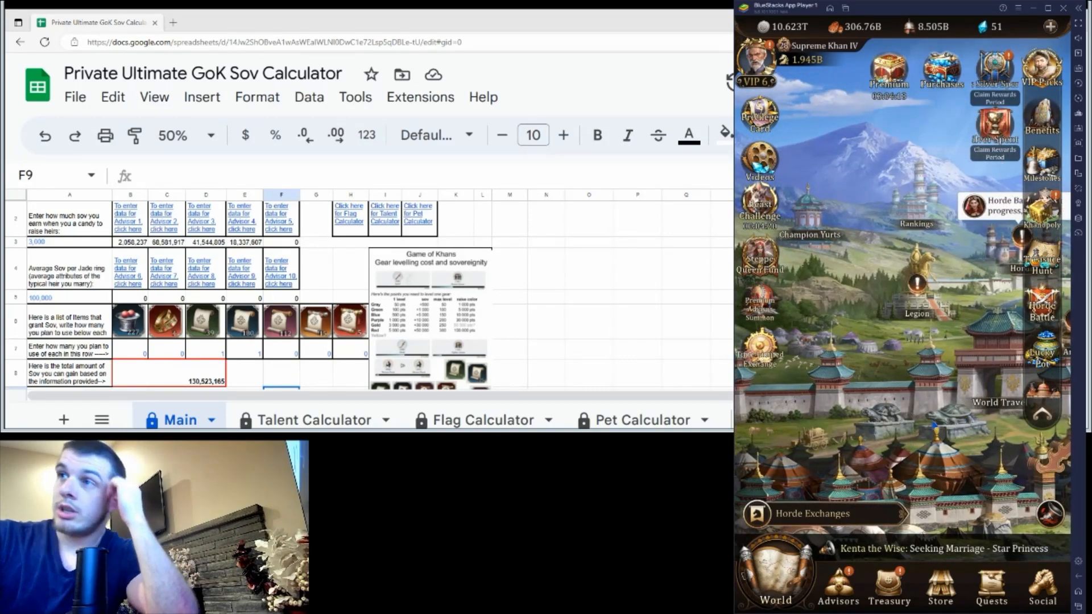
pyautogui.click(838, 588)
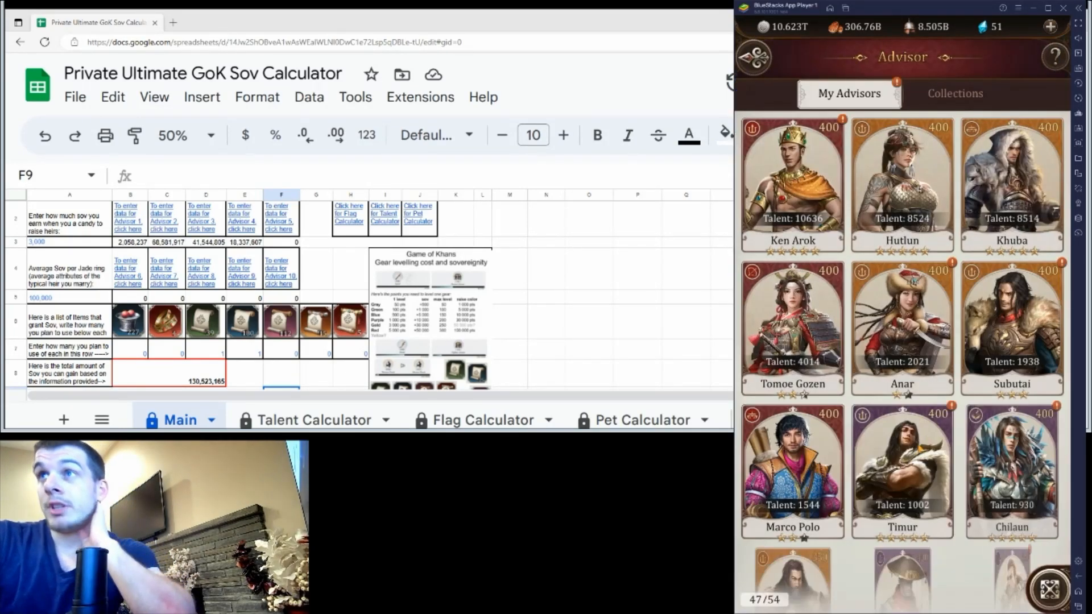
pyautogui.click(791, 177)
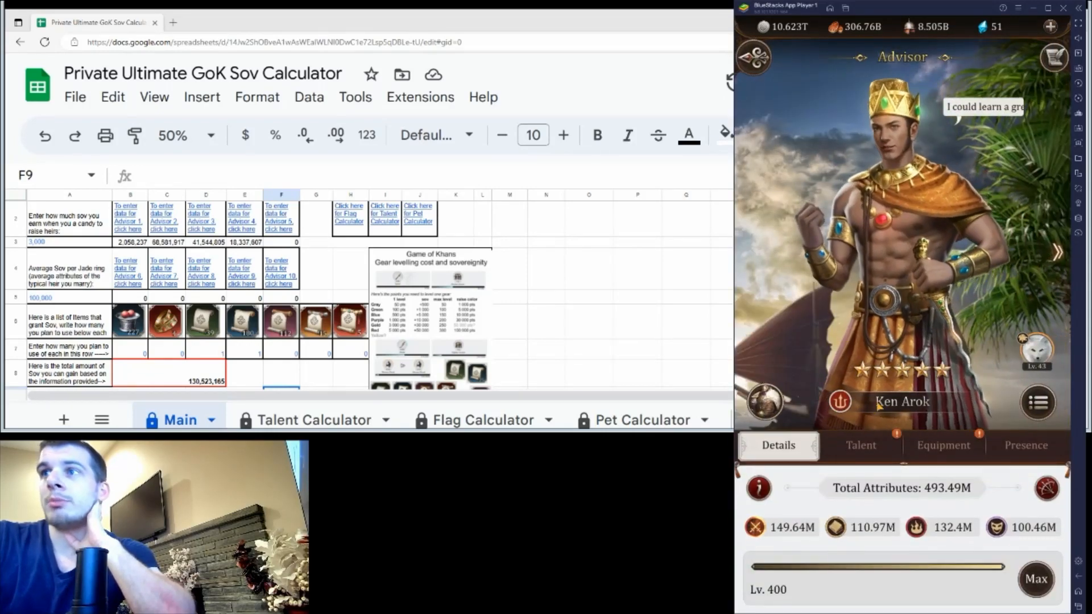
pyautogui.click(860, 446)
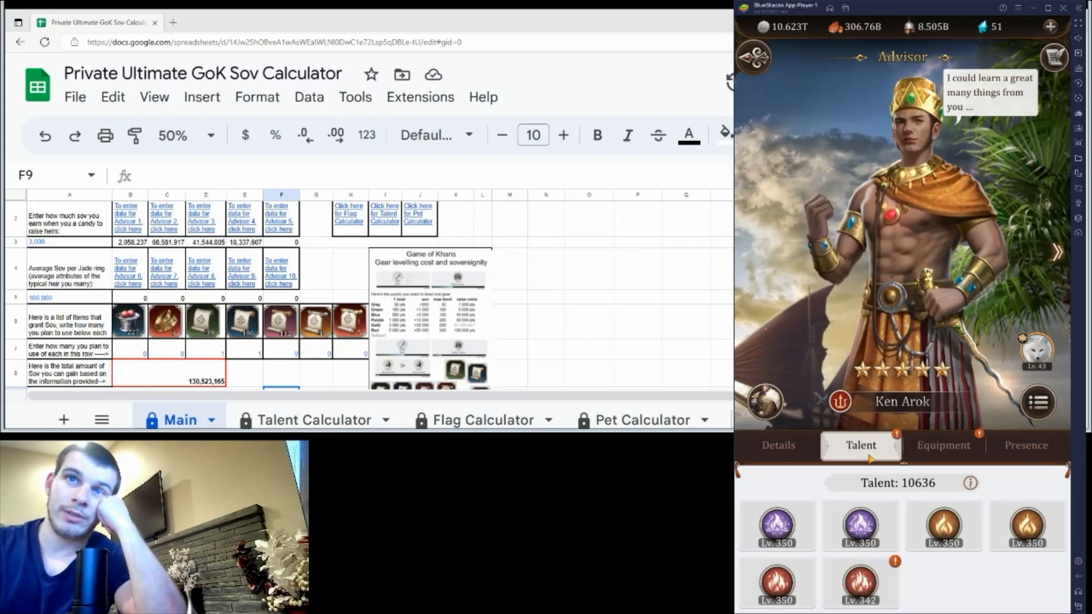
pyautogui.click(943, 445)
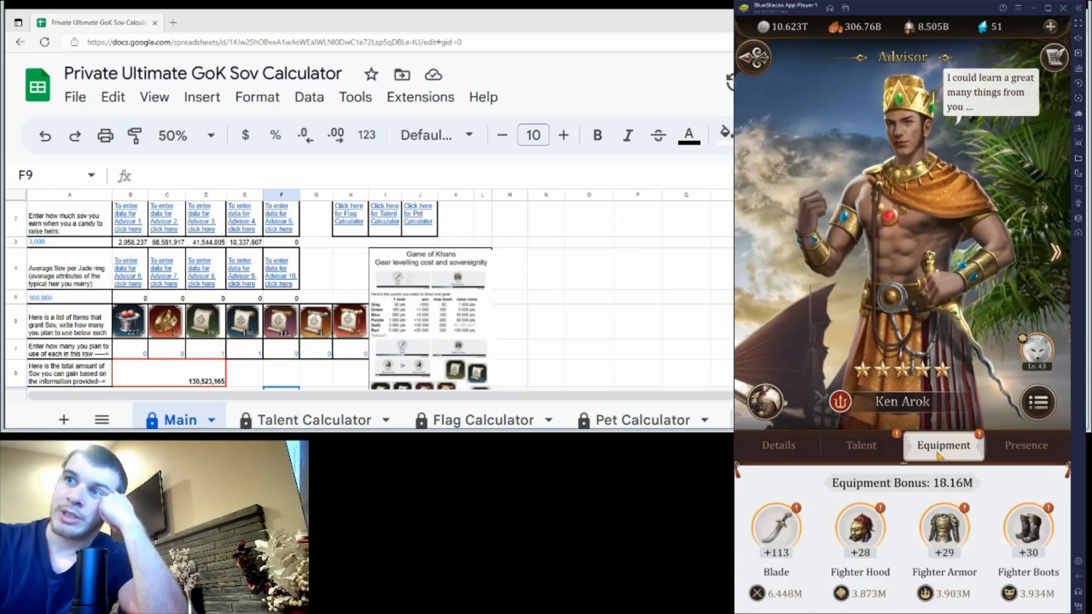
pyautogui.click(860, 446)
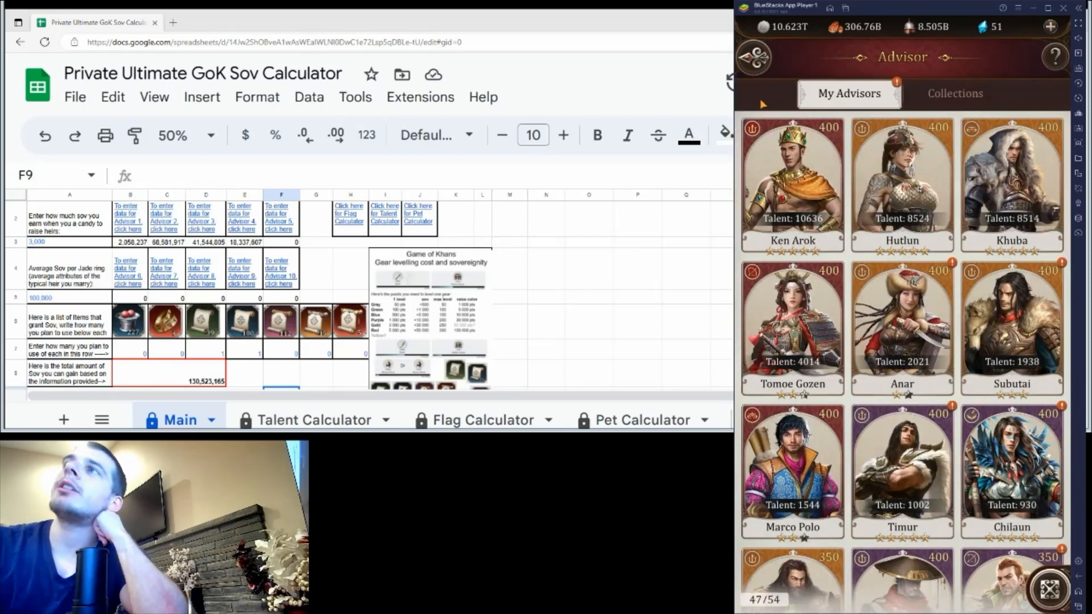
pyautogui.scroll(-3)
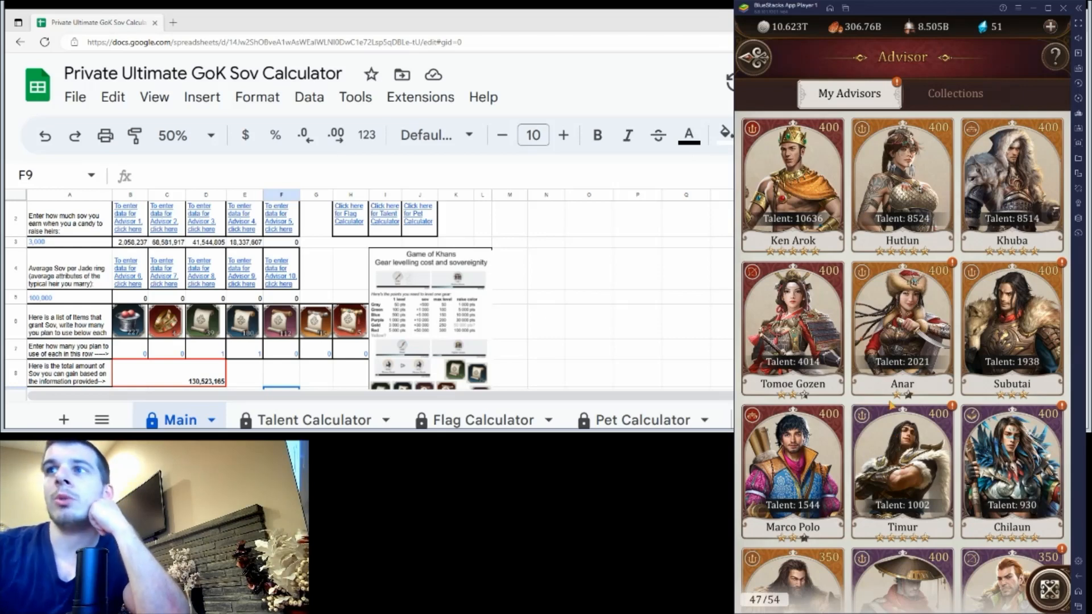
pyautogui.moveTo(771, 103)
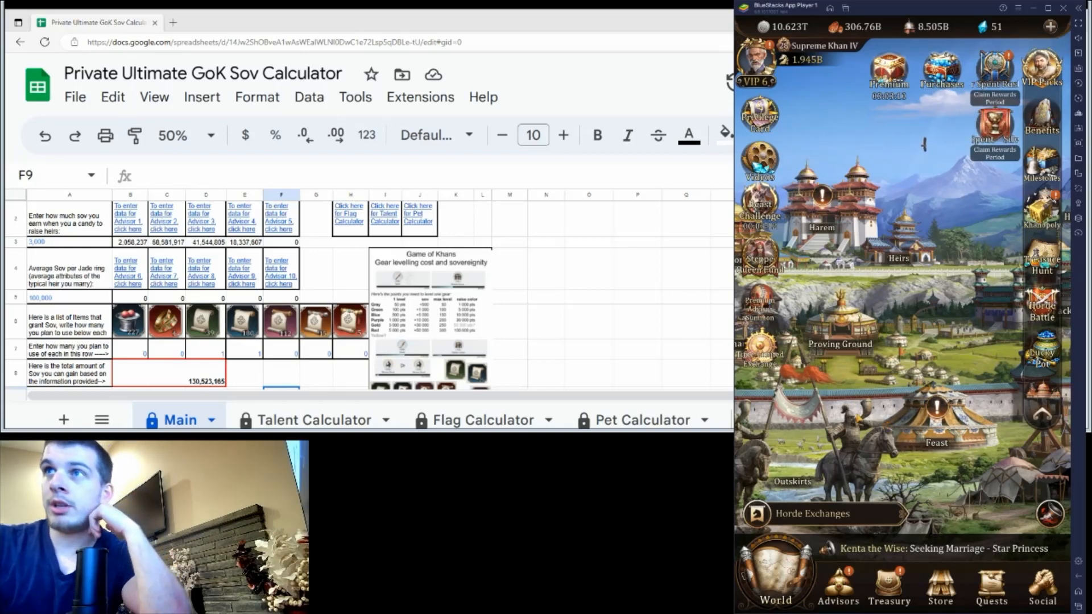
# - View Tomoe Gozen's details in the advisor roster, then leave the roster
pyautogui.click(838, 588)
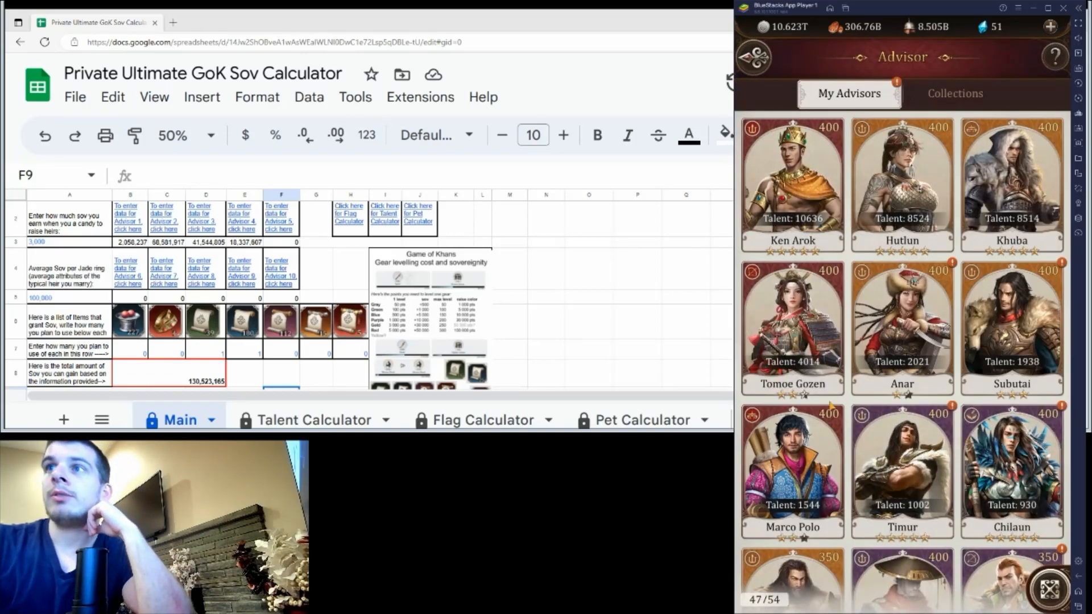
pyautogui.click(791, 328)
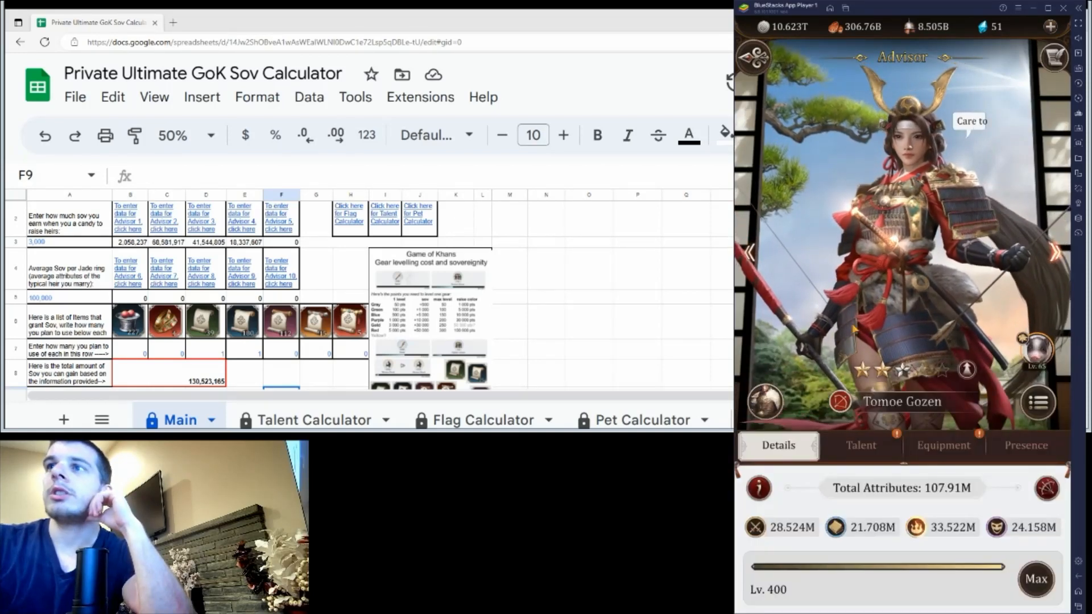
pyautogui.click(859, 446)
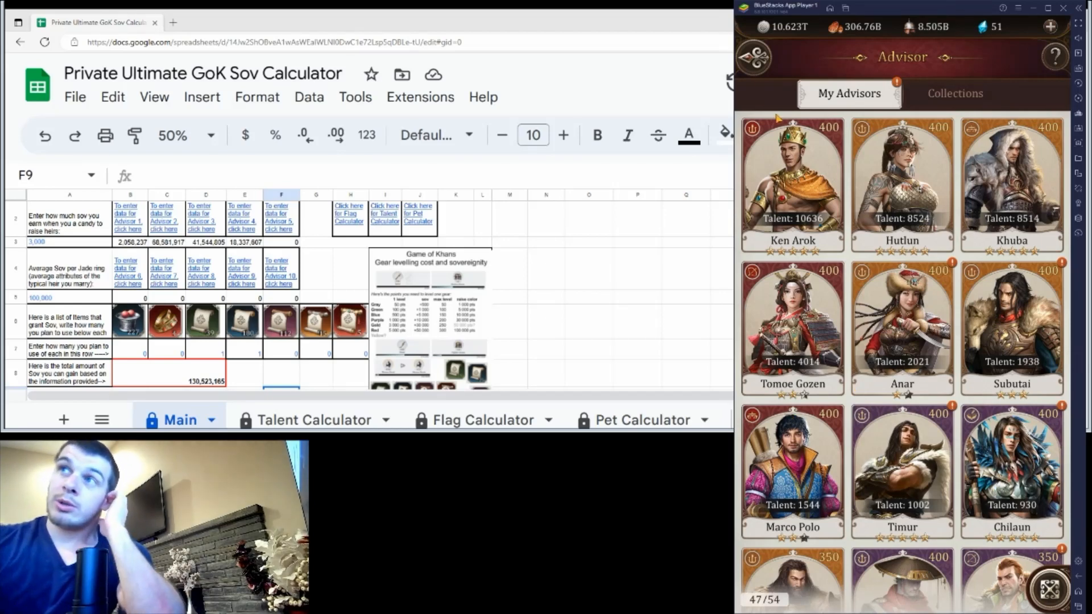
pyautogui.click(1049, 588)
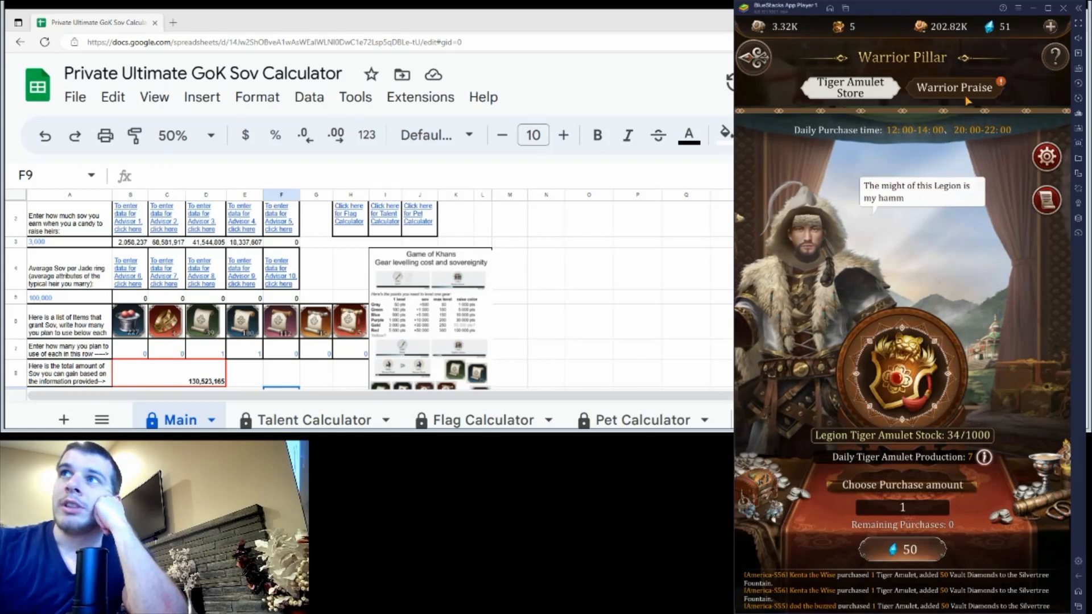
# - Show the Warrior Praise panel at praise level 28/100 with 5/56 personal amulets
pyautogui.click(953, 88)
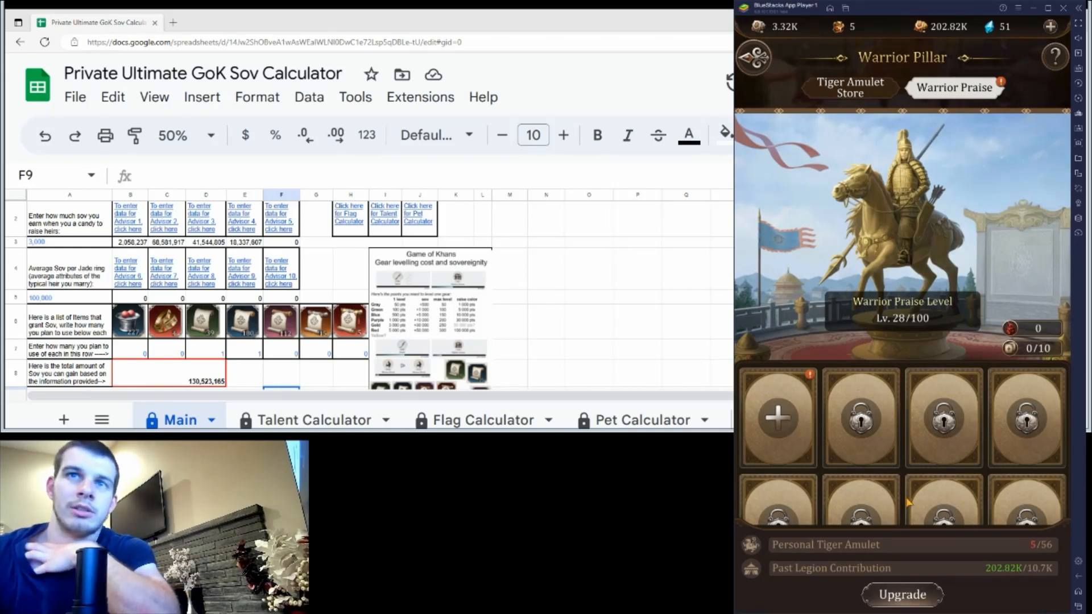
pyautogui.moveTo(783, 436)
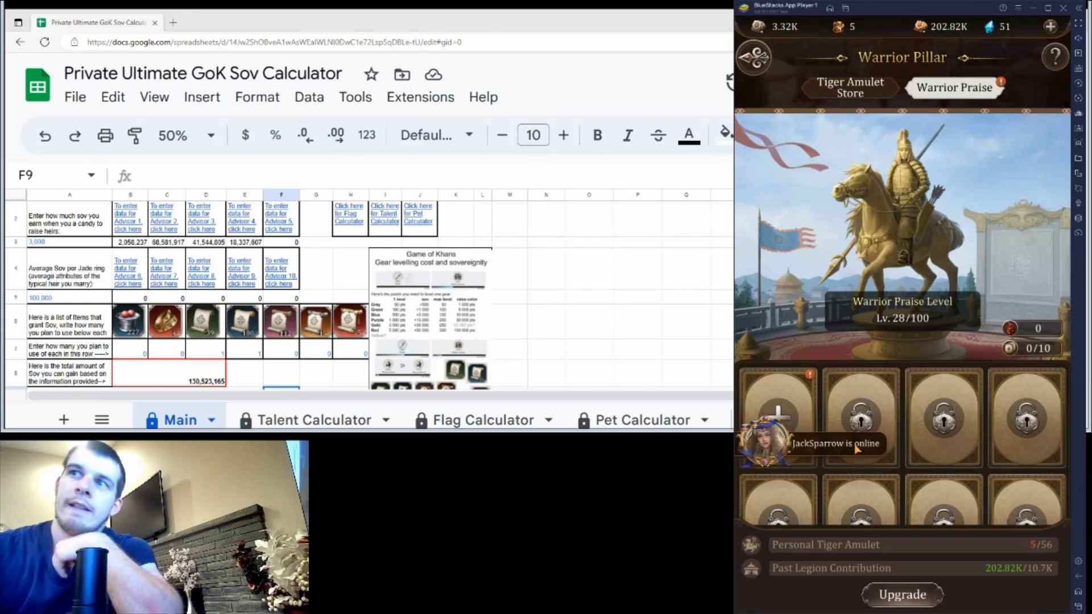
pyautogui.moveTo(984, 442)
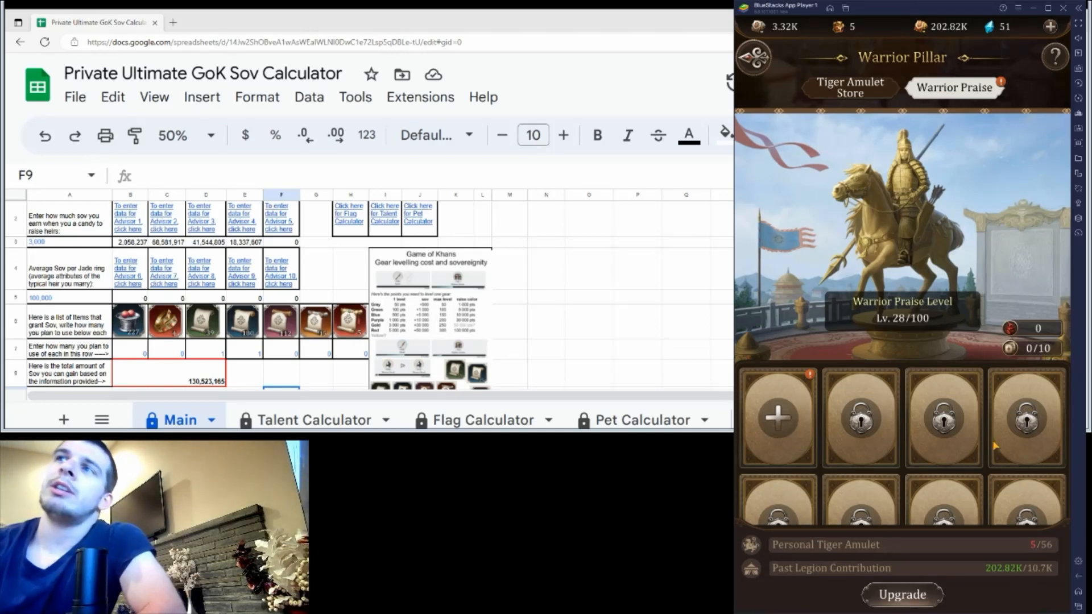
pyautogui.moveTo(931, 452)
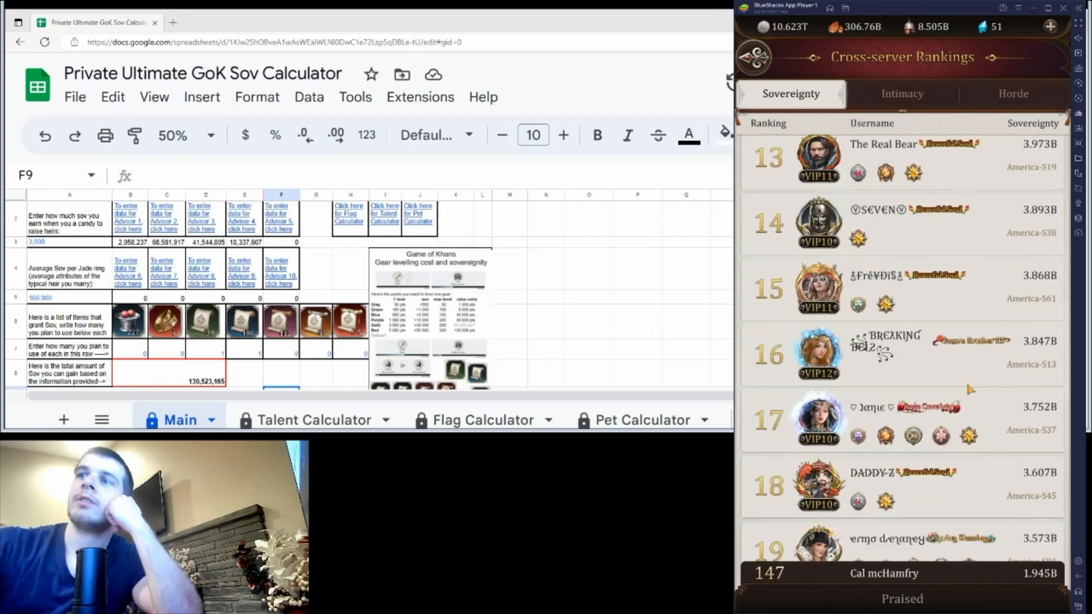
# - Scroll through the cross-server Sovereignty rankings around ranks 60–100 and Cal mcHamfry at 147
pyautogui.scroll(-3)
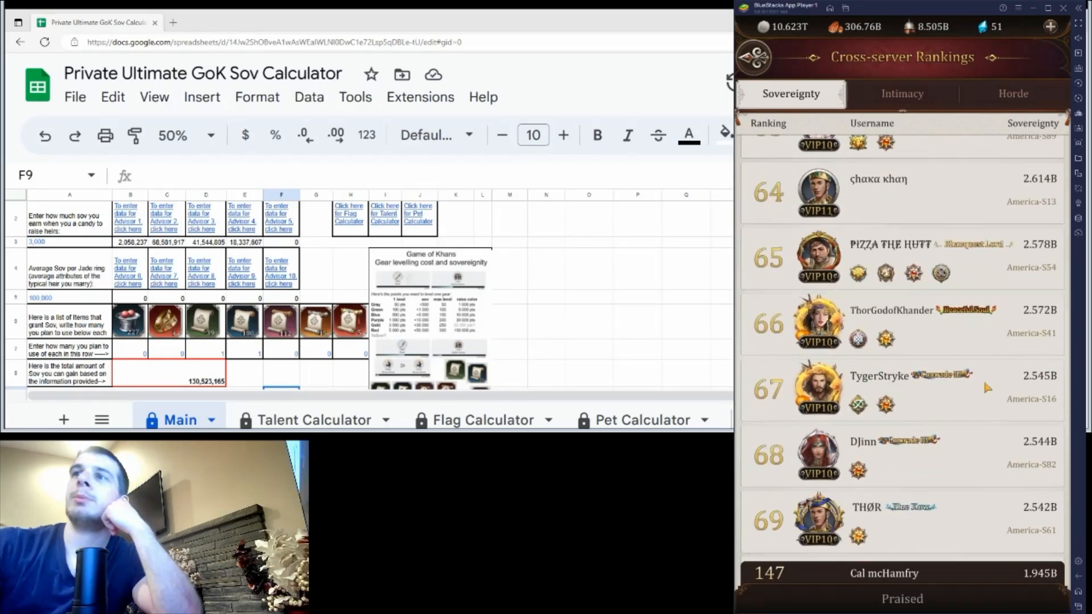
pyautogui.scroll(-3)
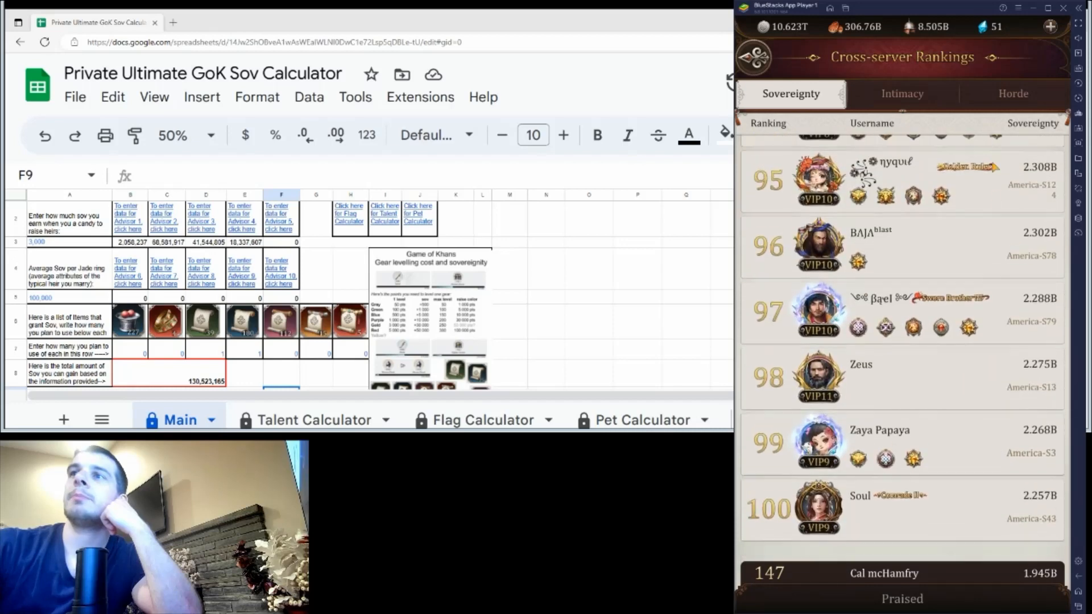
pyautogui.scroll(3)
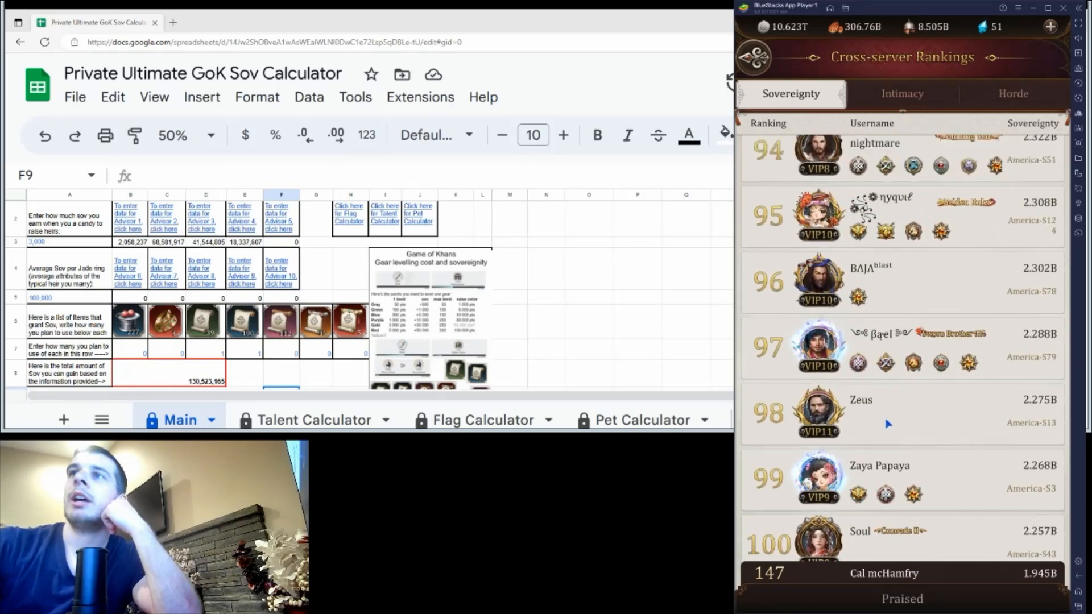
pyautogui.scroll(3)
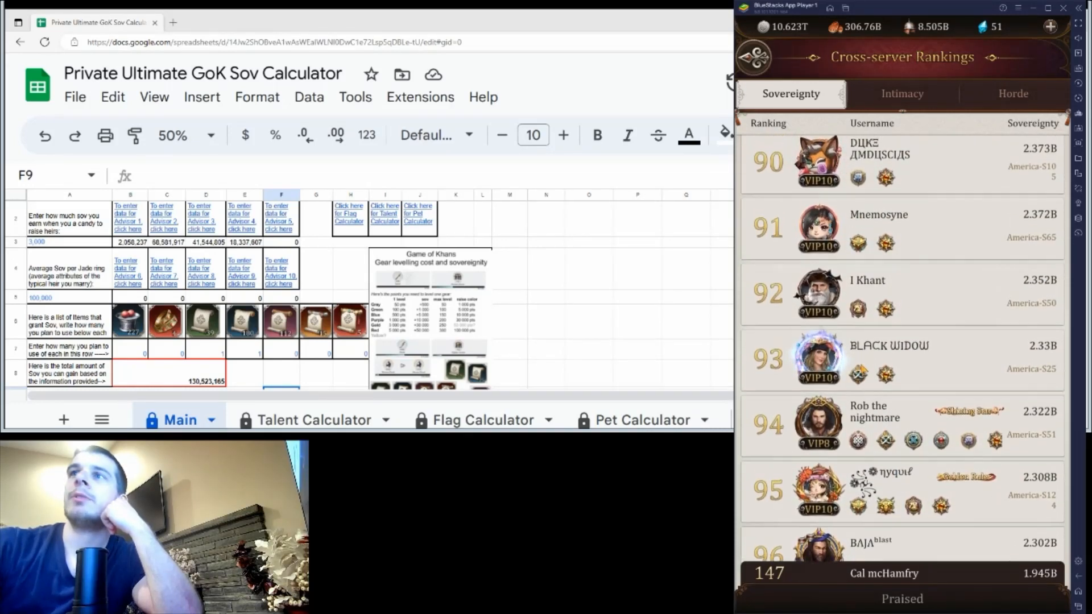
pyautogui.scroll(3)
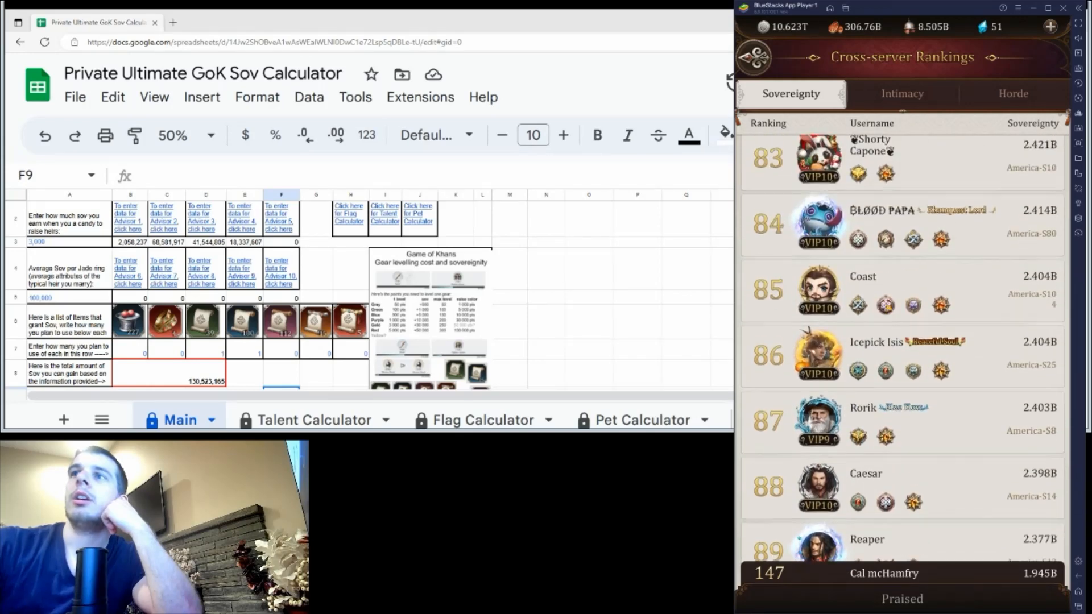
pyautogui.scroll(3)
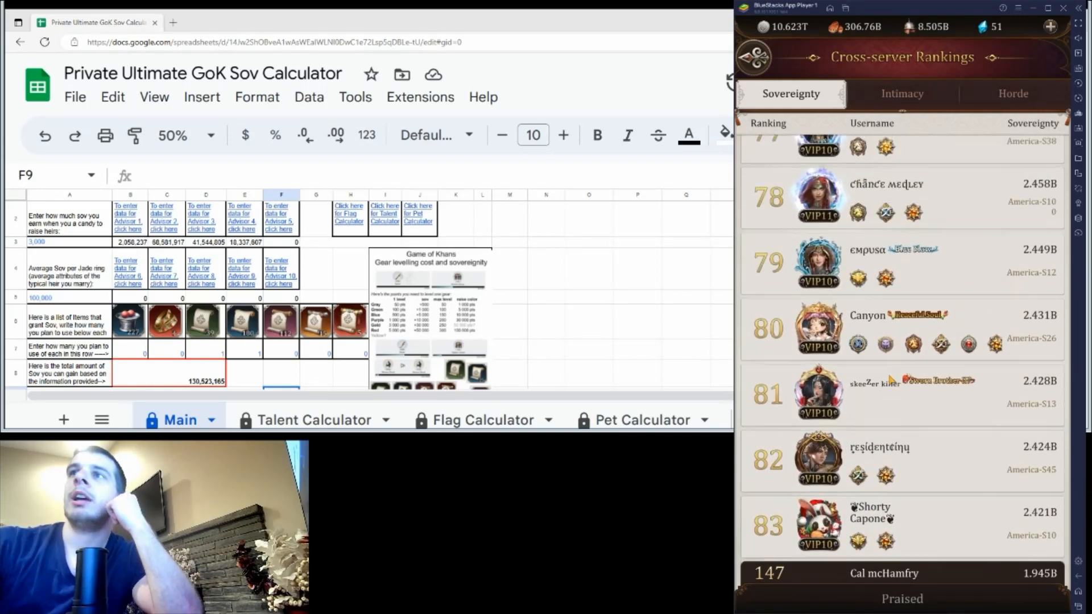
pyautogui.scroll(3)
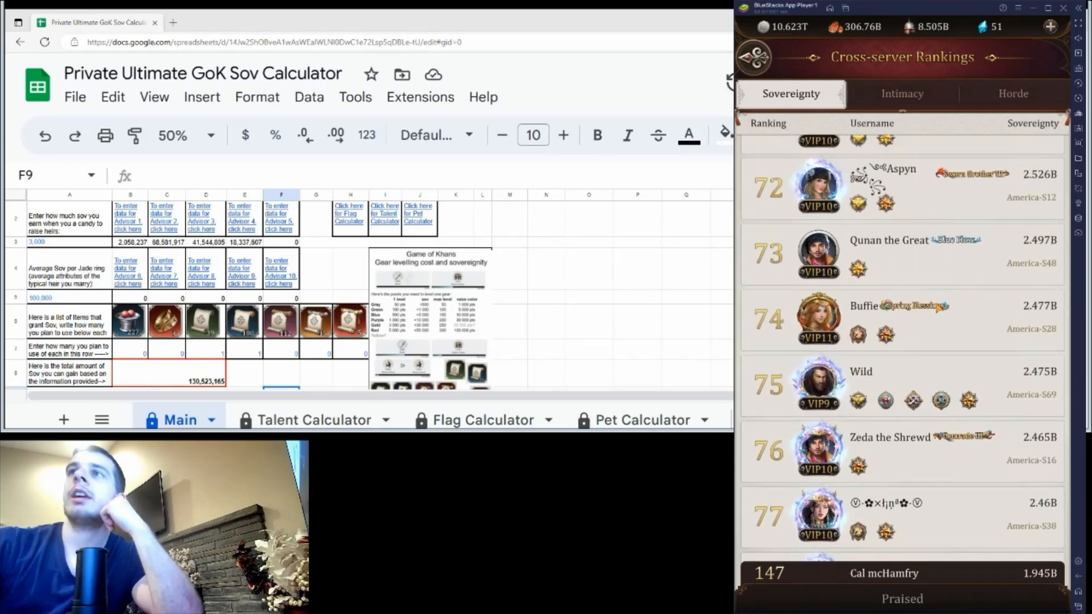
pyautogui.scroll(3)
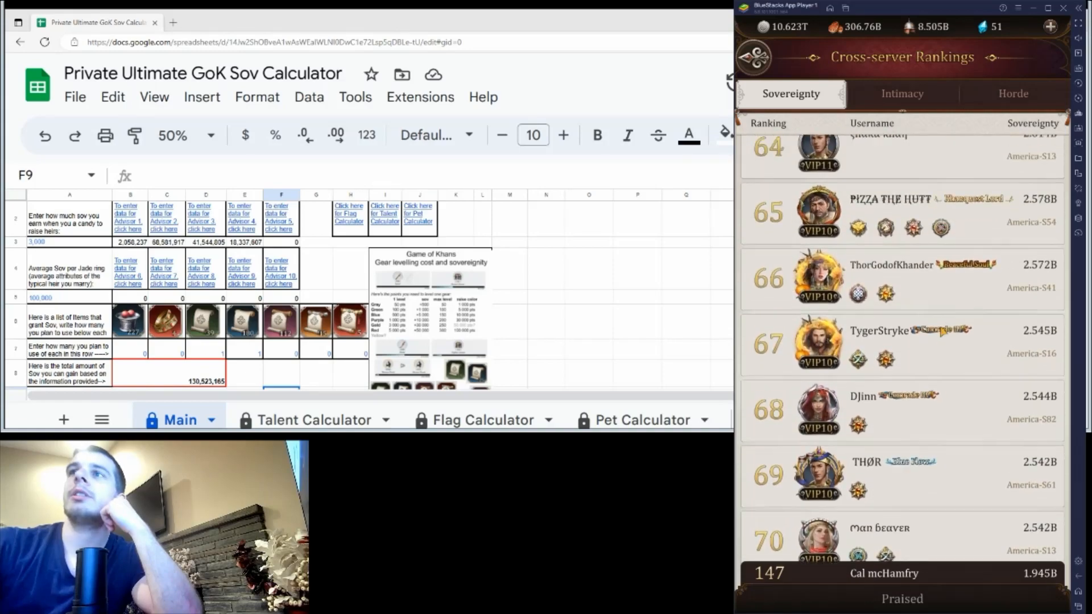
pyautogui.scroll(3)
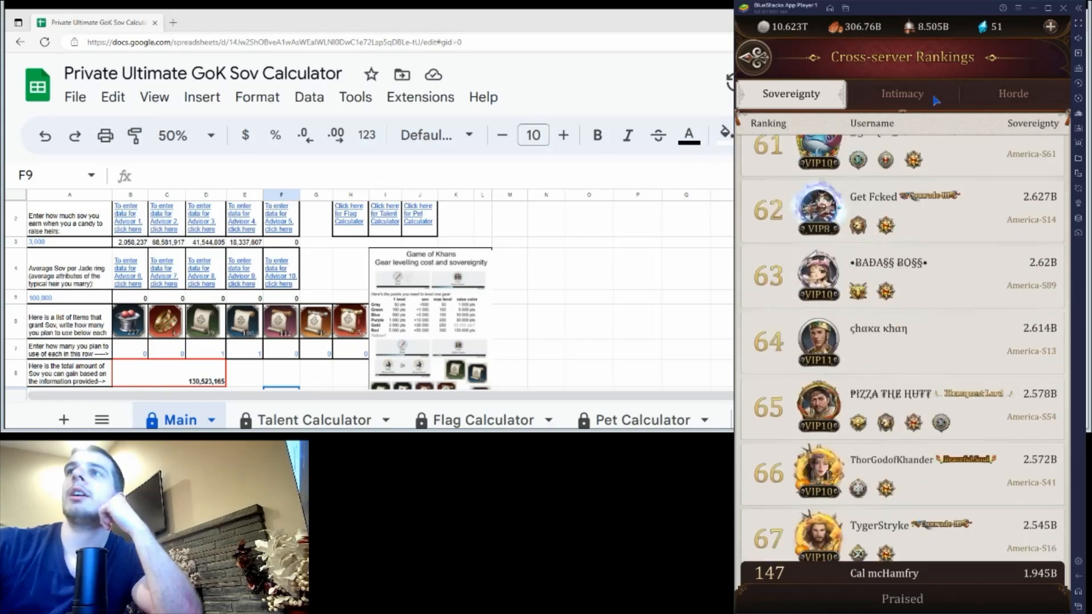
pyautogui.scroll(-3)
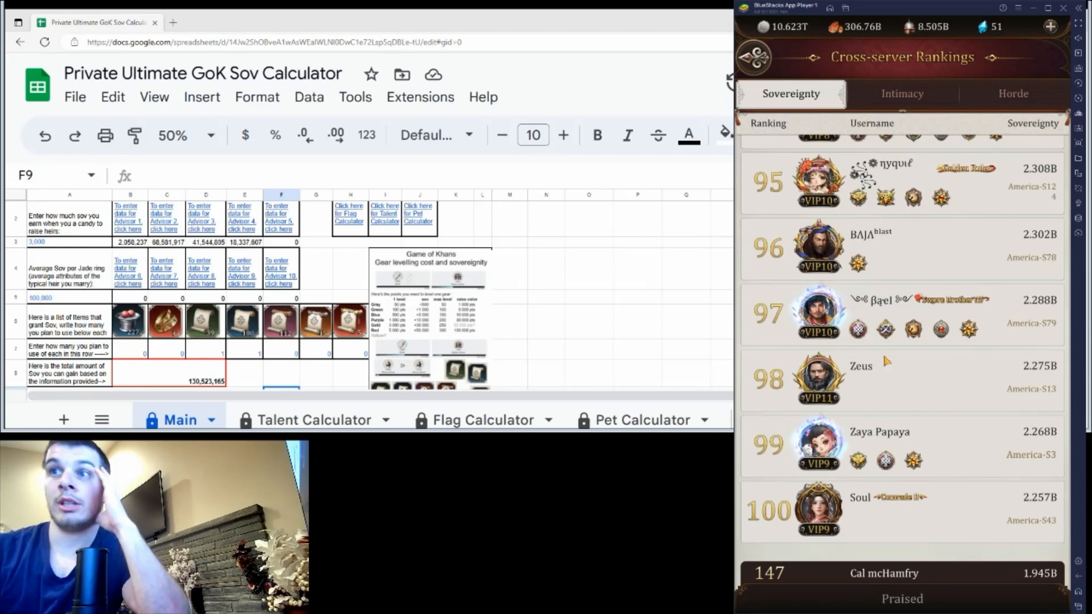
pyautogui.moveTo(980, 506)
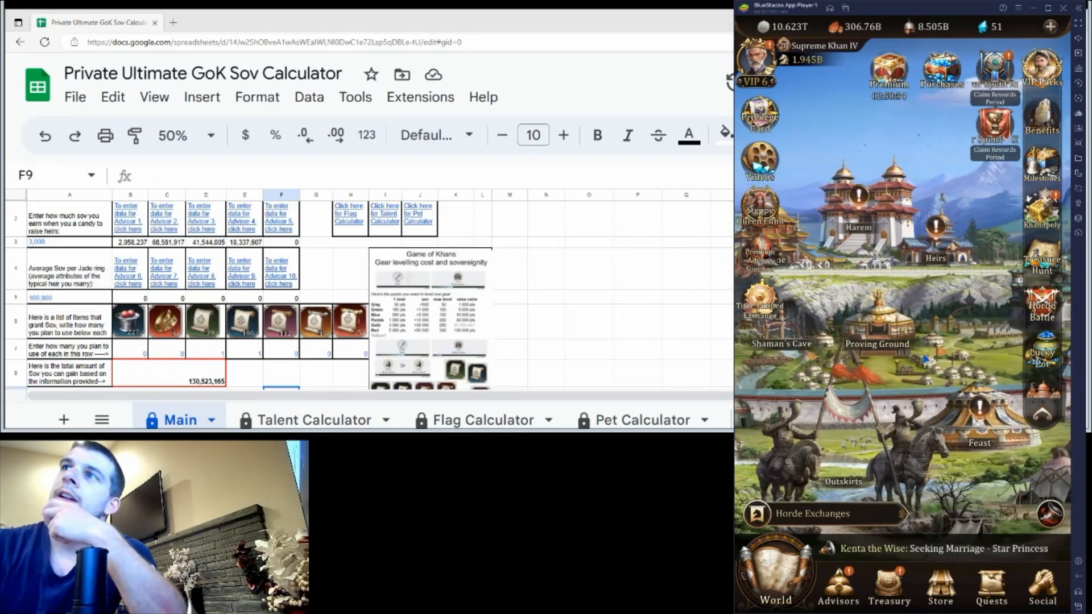
pyautogui.click(933, 258)
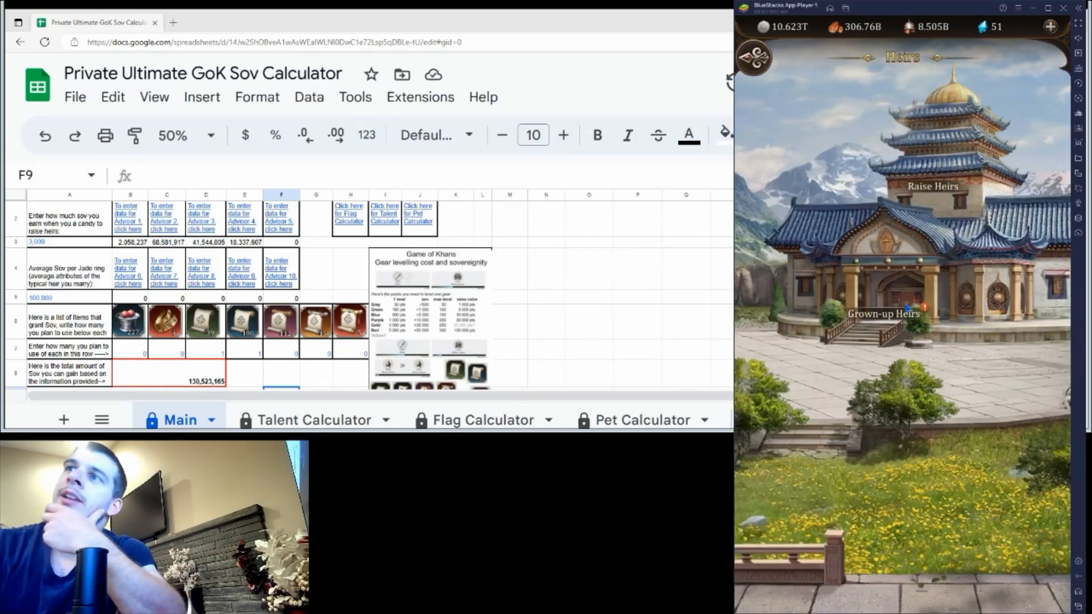
pyautogui.click(883, 313)
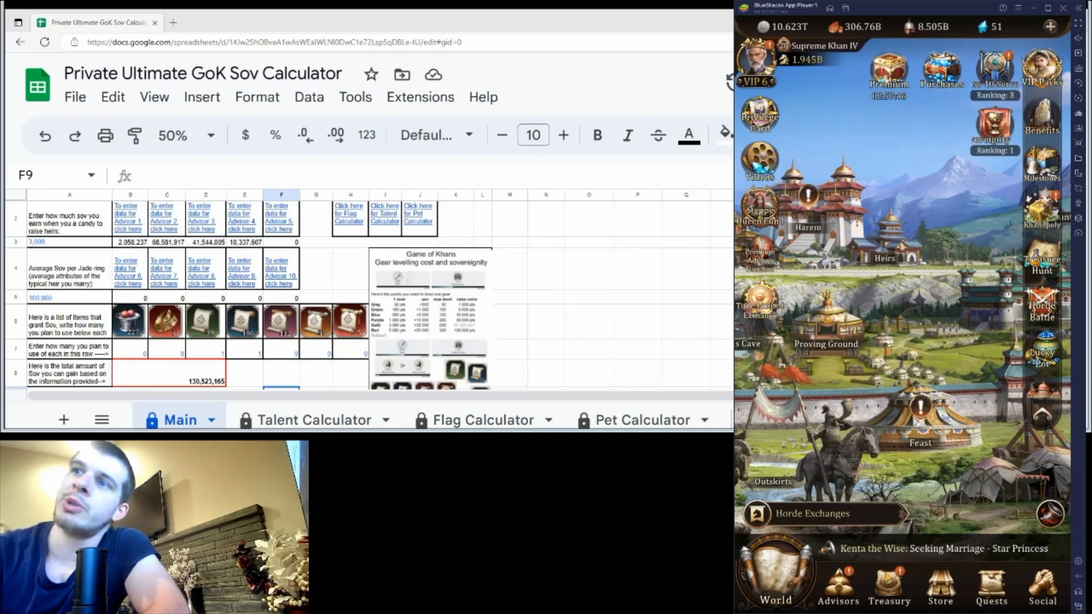
# - Bring up the Treasury item inventory from the city bottom bar
pyautogui.click(838, 587)
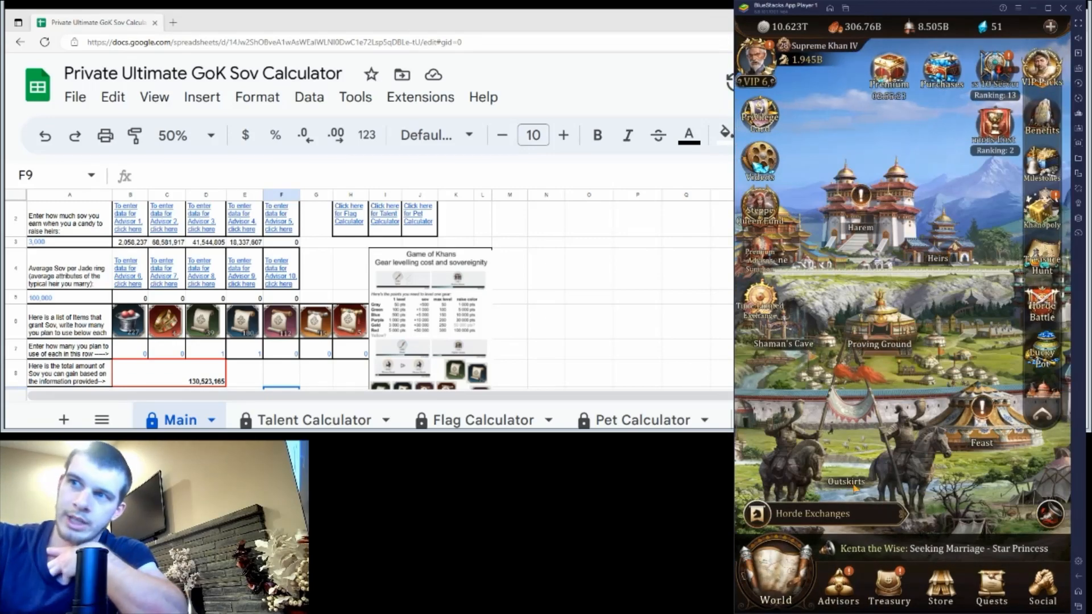
pyautogui.click(890, 587)
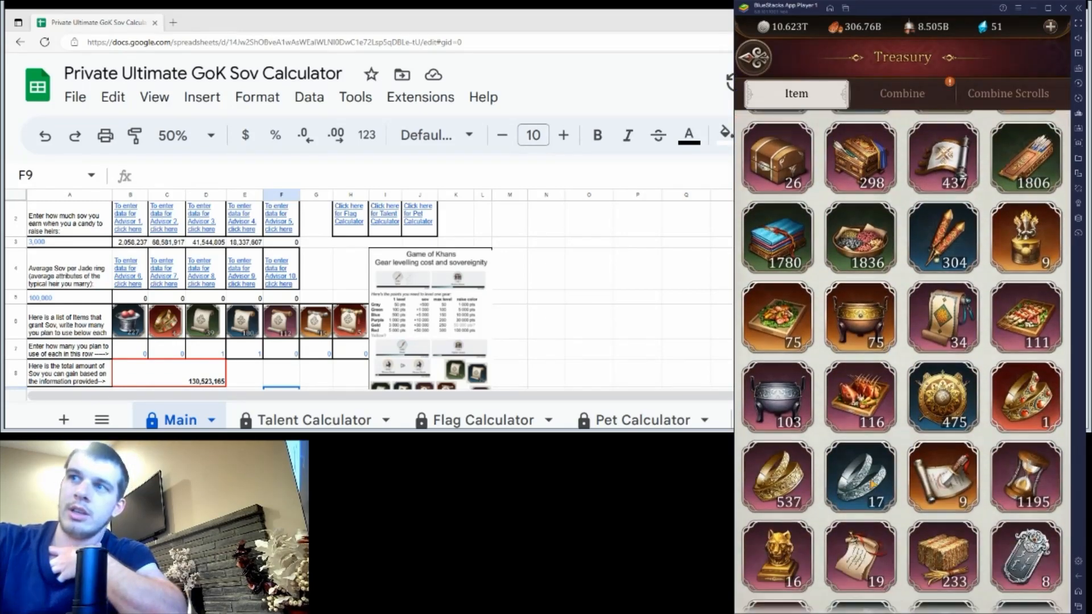
pyautogui.scroll(-3)
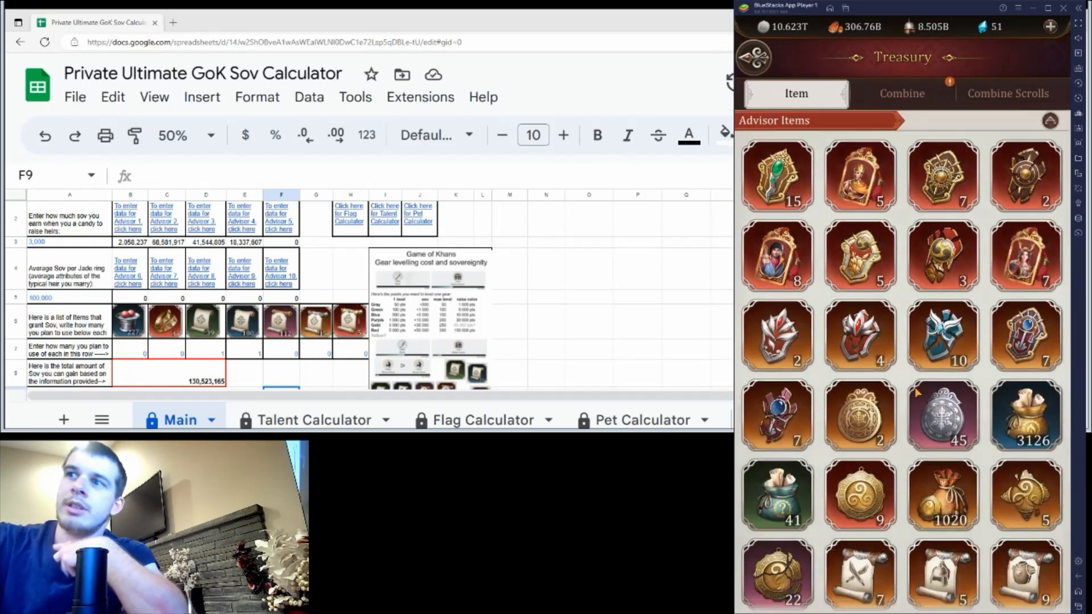
pyautogui.scroll(-3)
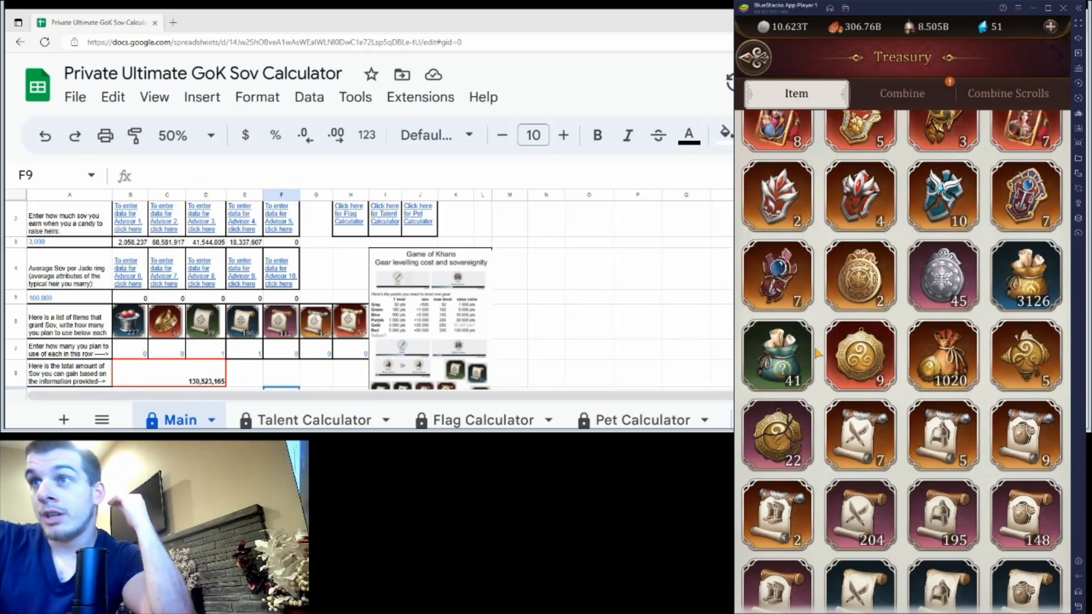
pyautogui.moveTo(912, 404)
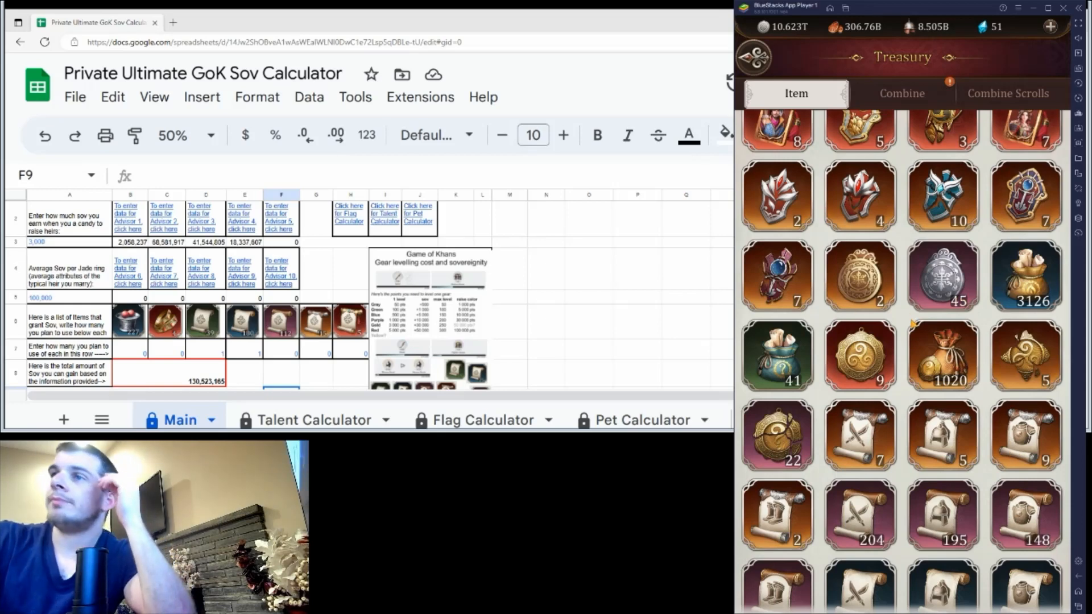
pyautogui.scroll(3)
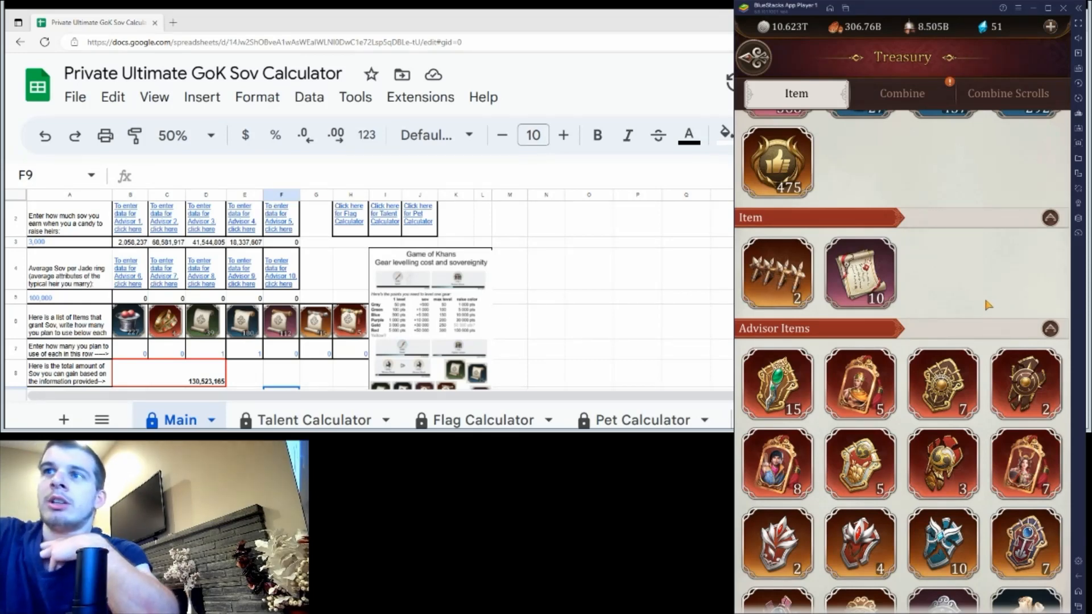
pyautogui.moveTo(974, 300)
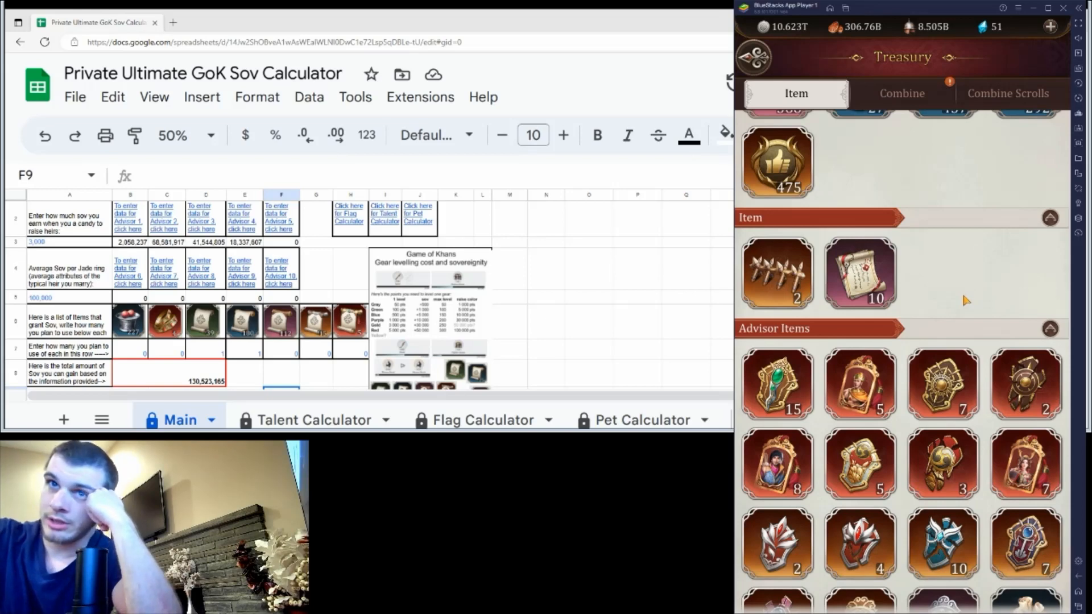
pyautogui.moveTo(959, 298)
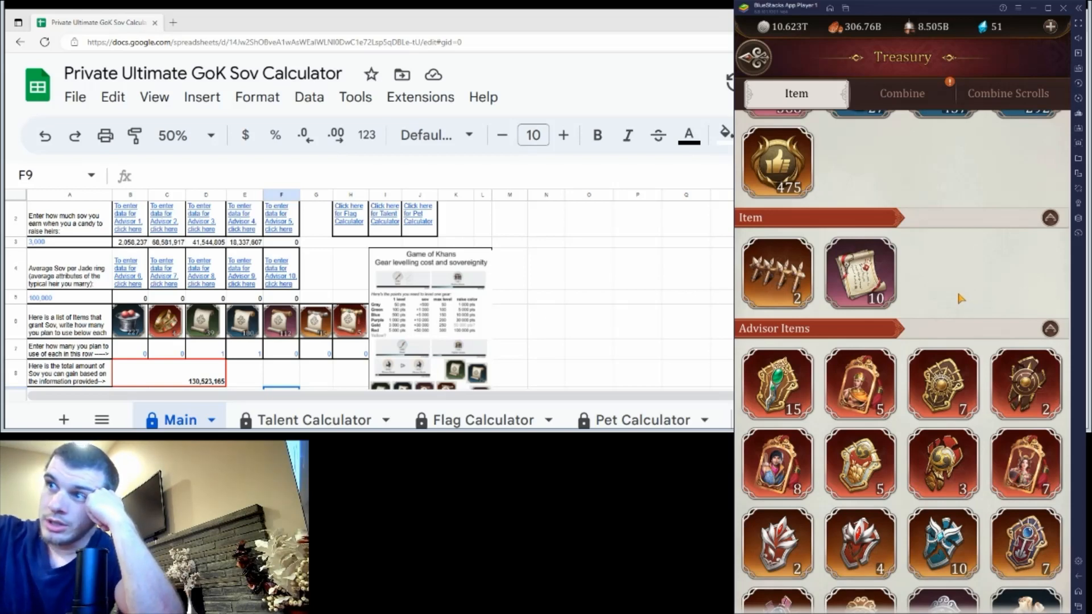
pyautogui.moveTo(954, 298)
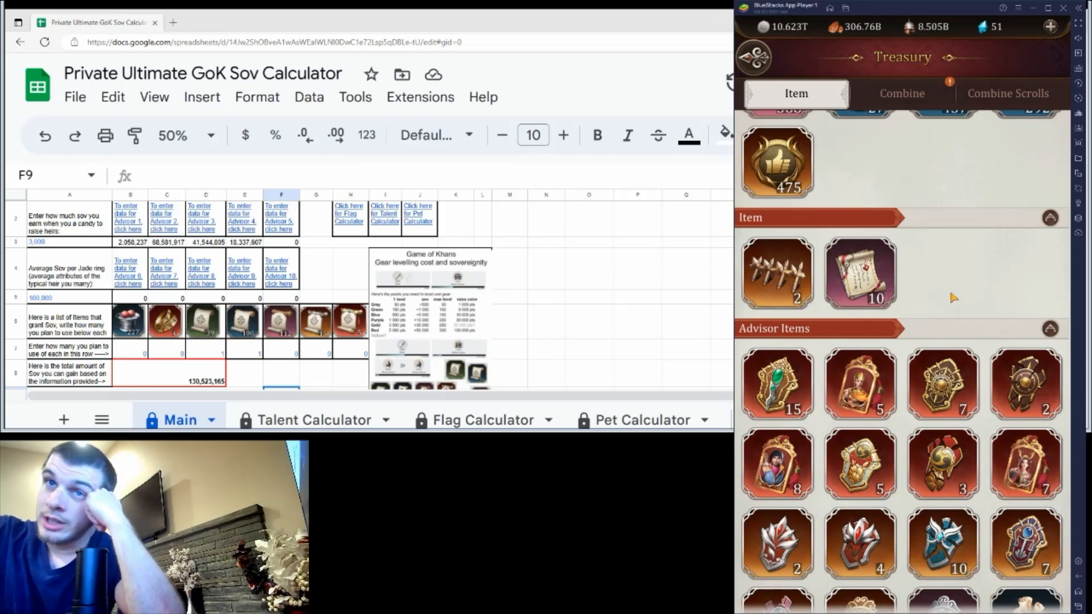
pyautogui.moveTo(927, 304)
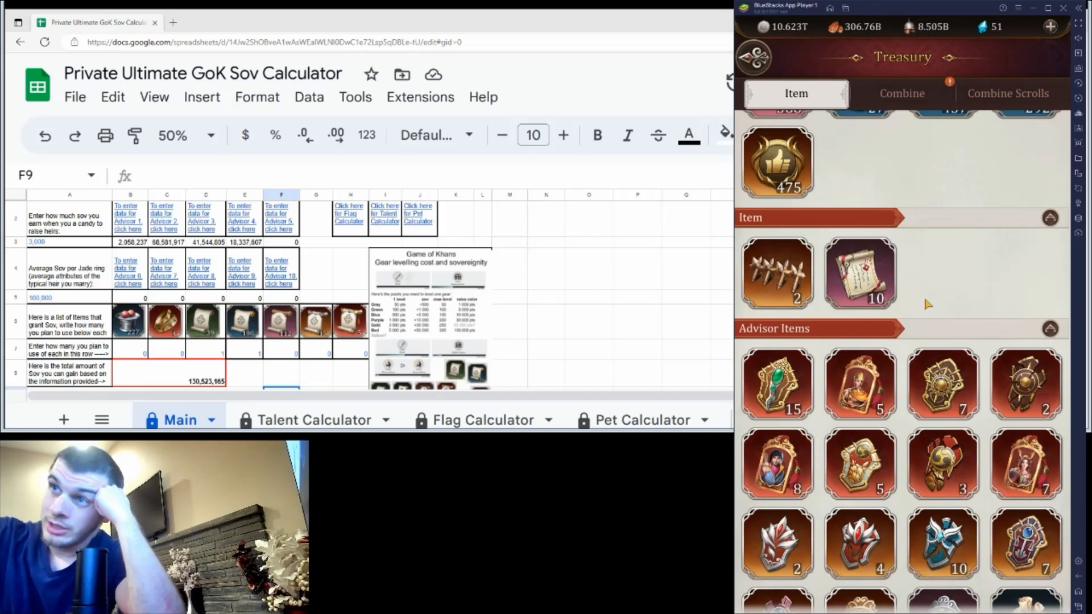
pyautogui.scroll(-3)
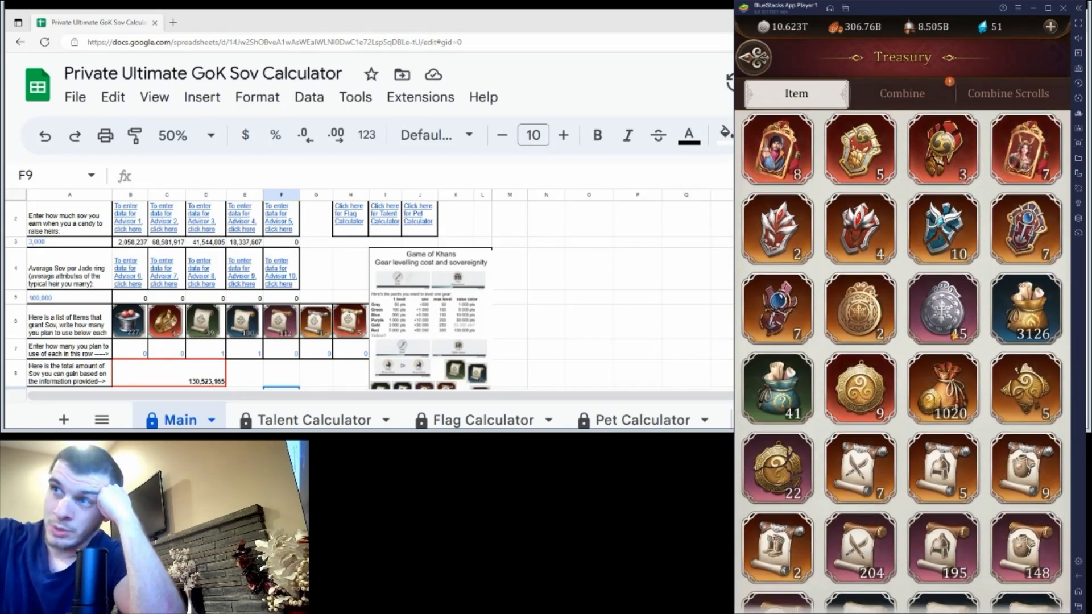
pyautogui.scroll(-3)
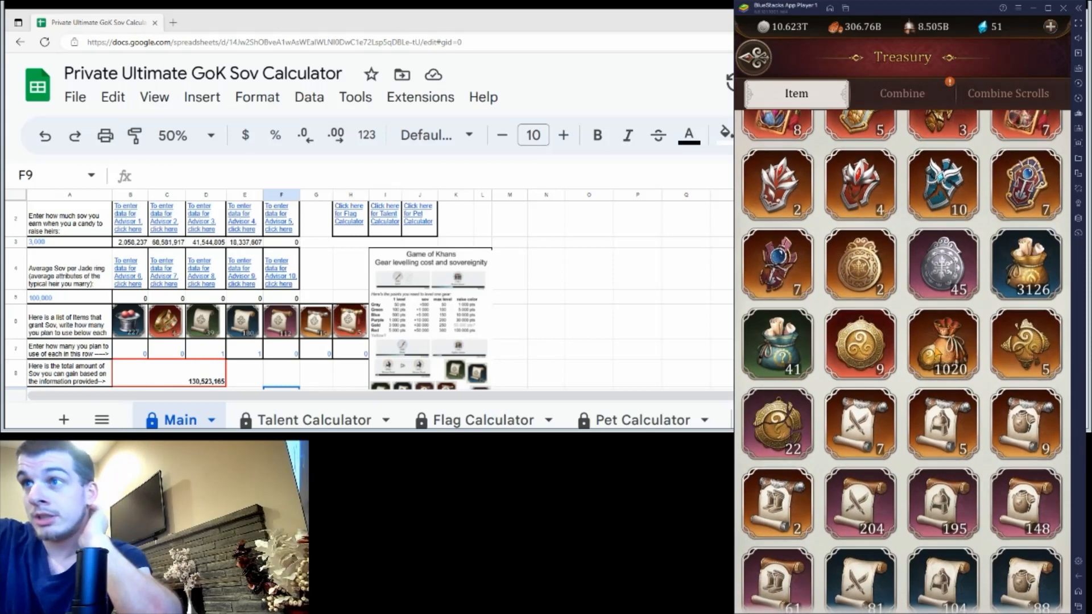
pyautogui.scroll(3)
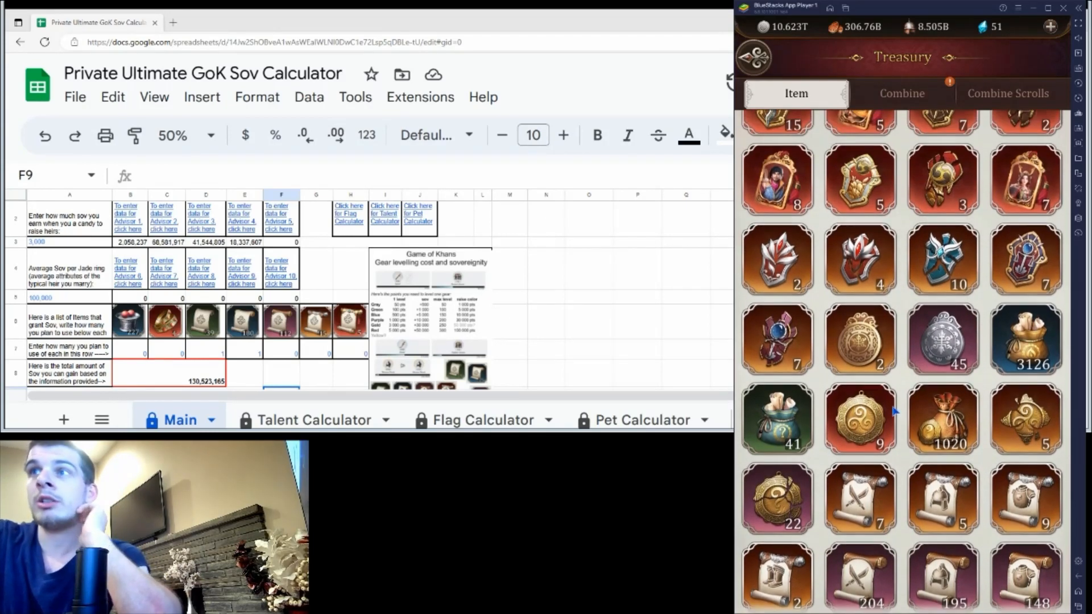
pyautogui.scroll(3)
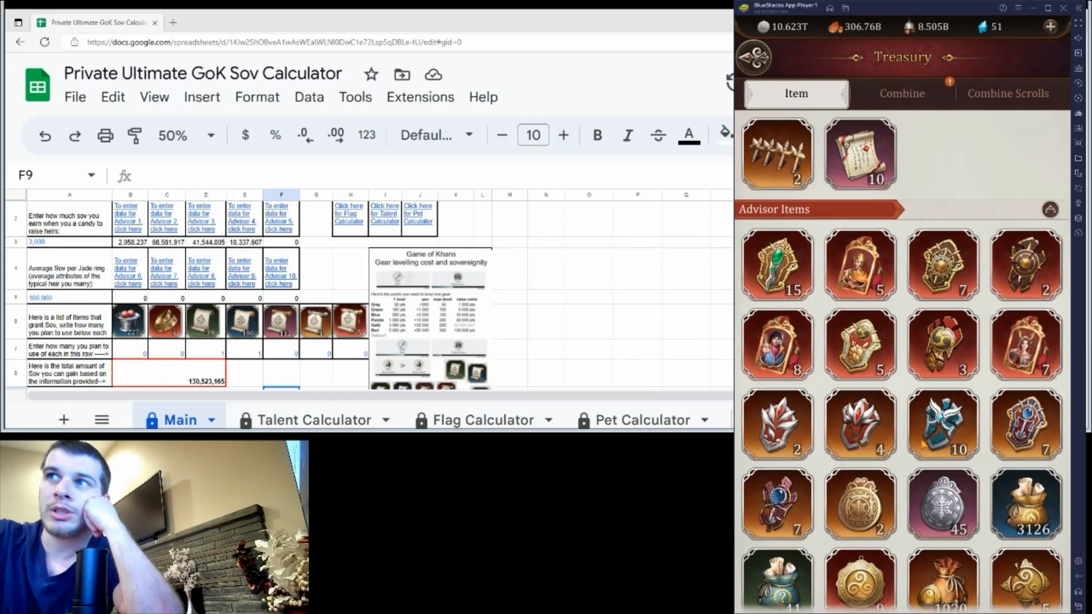
pyautogui.scroll(3)
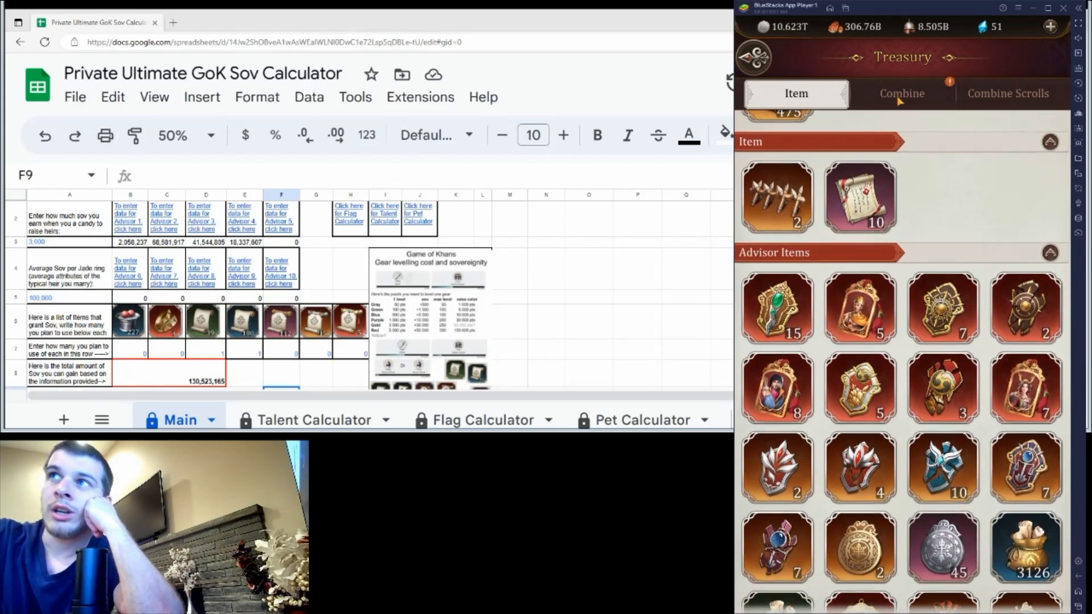